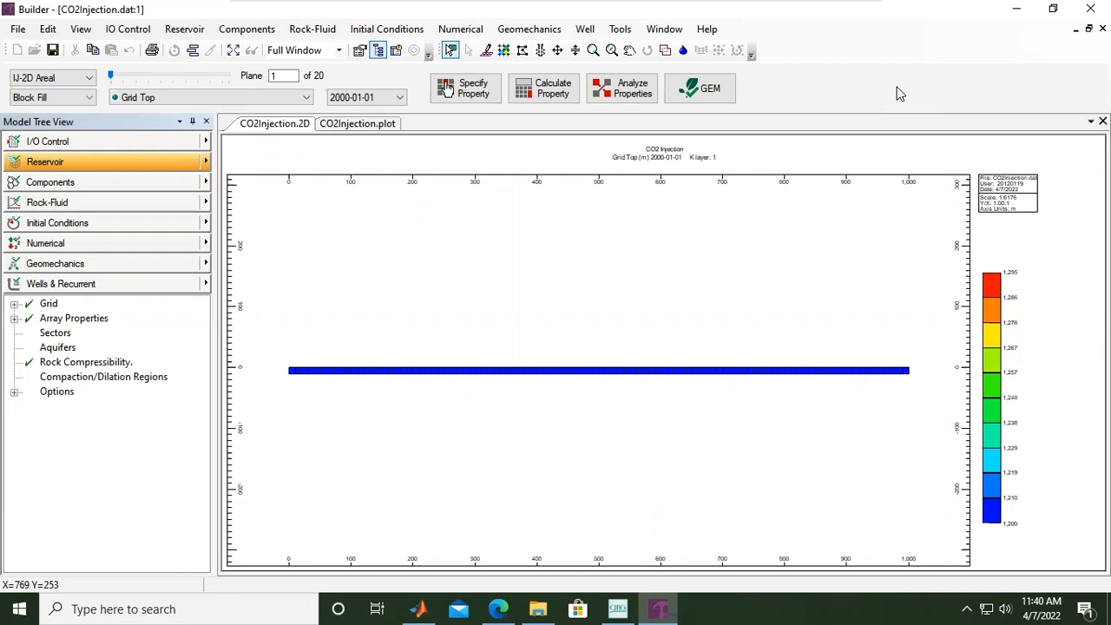
mouse_move(850, 61)
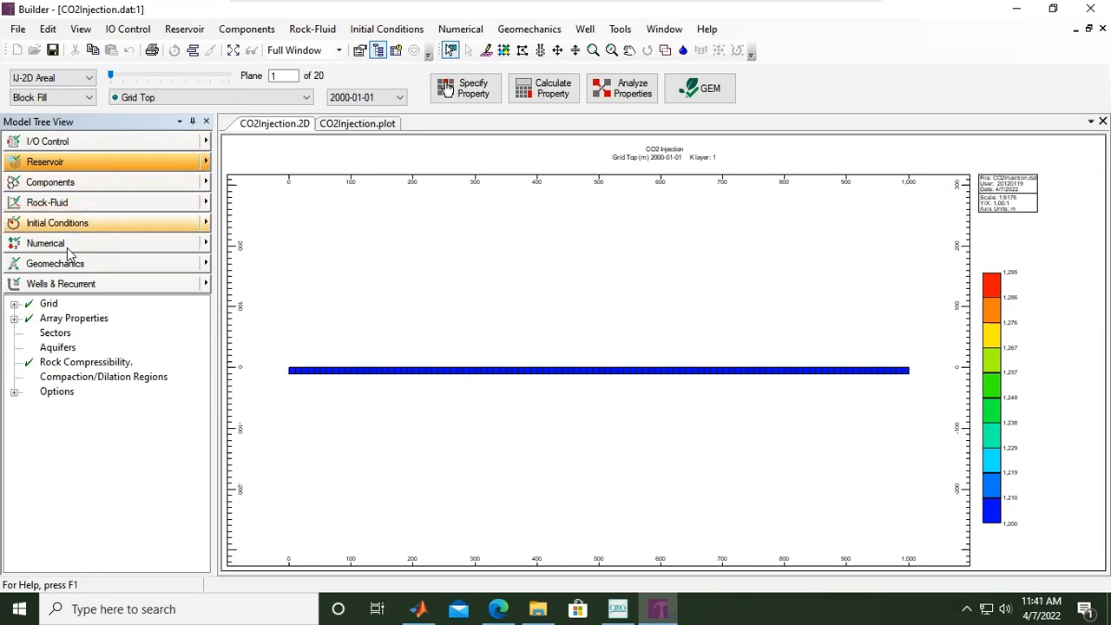
mouse_move(138, 247)
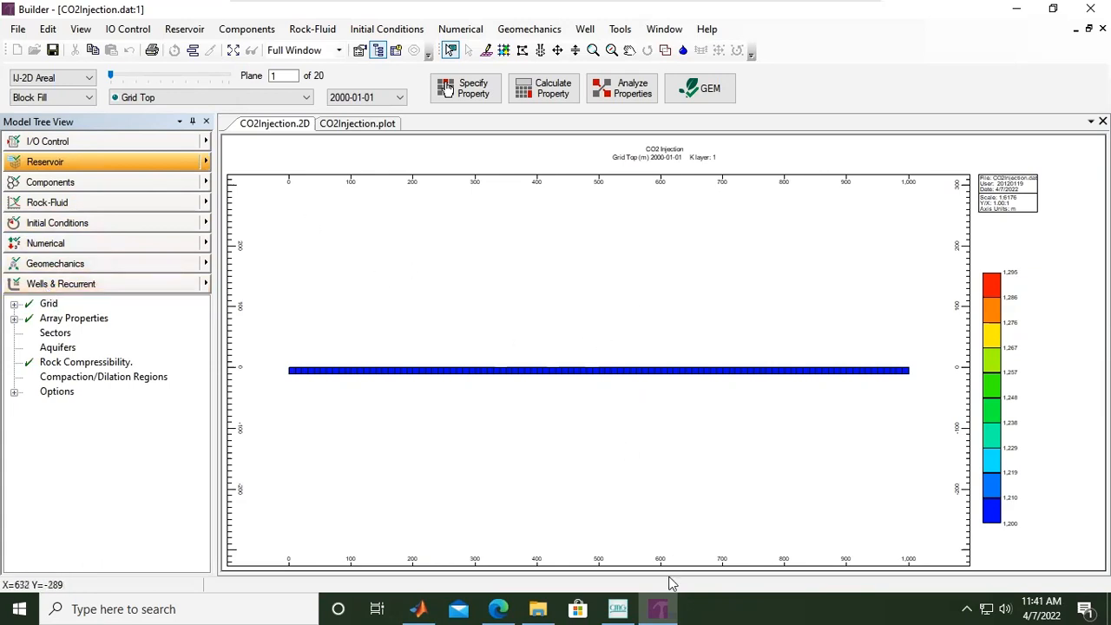
- Launch the cEDIT 2019.10 dataset editor from the CMG launcher
click(617, 607)
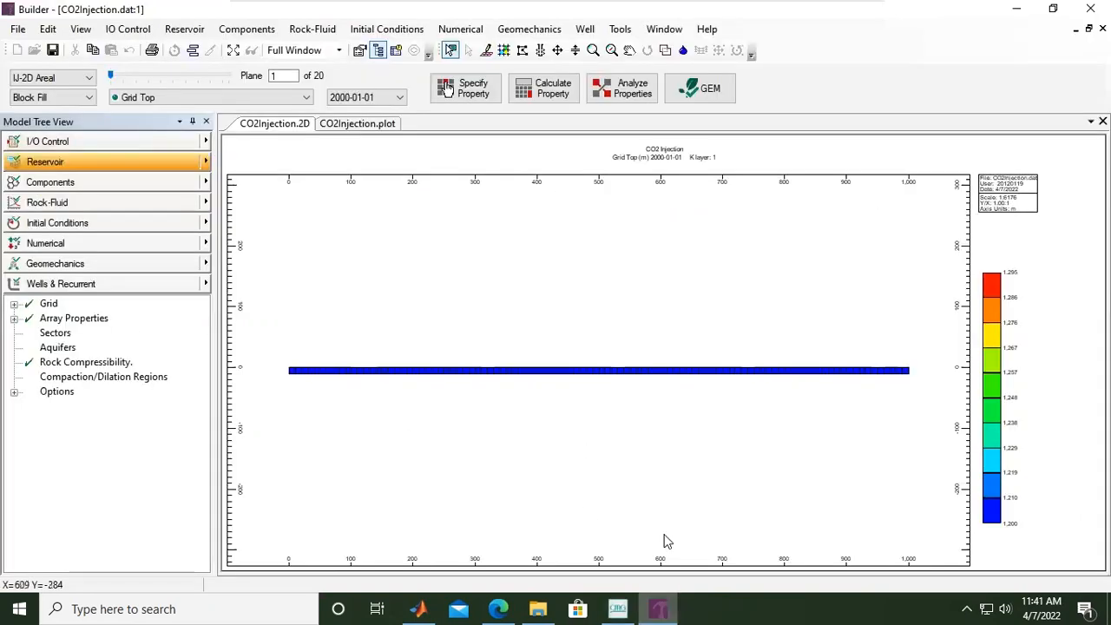
mouse_move(654, 493)
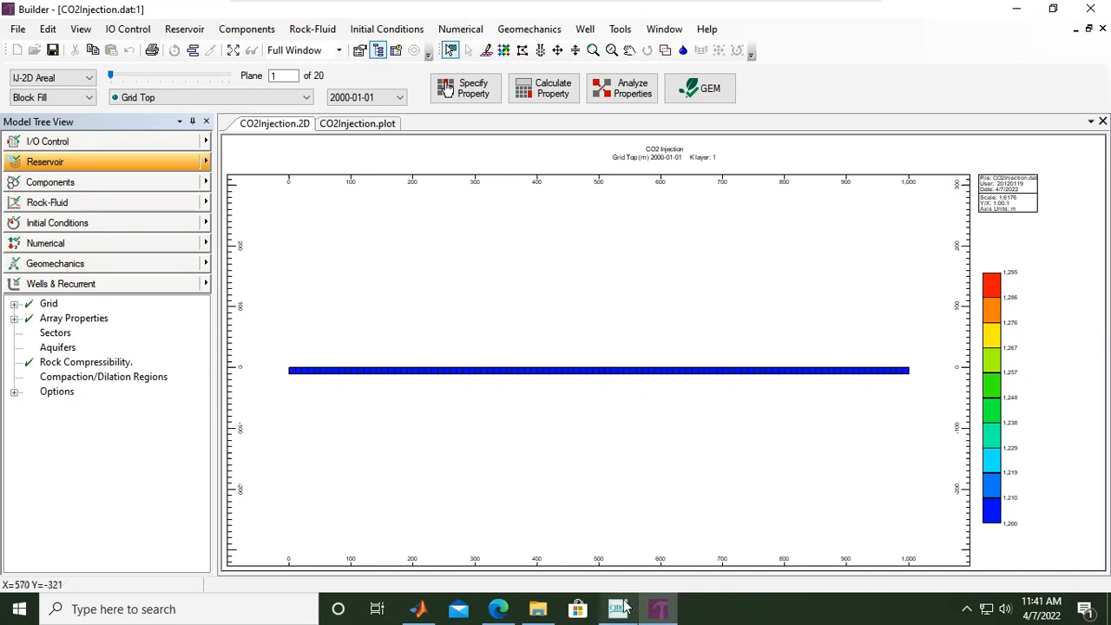
click(618, 608)
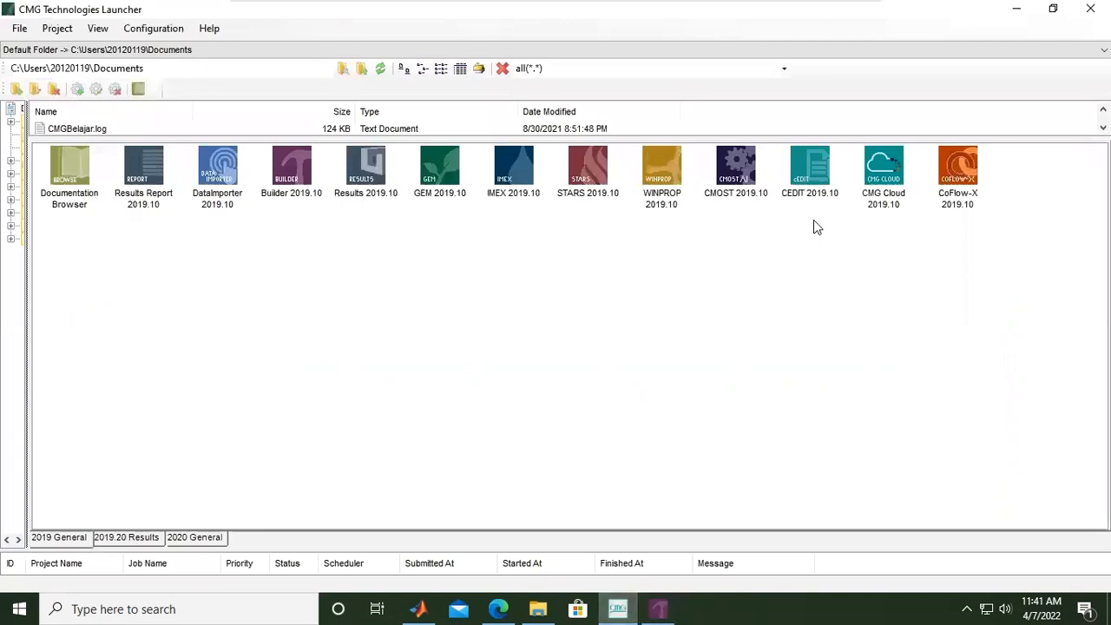
mouse_move(807, 179)
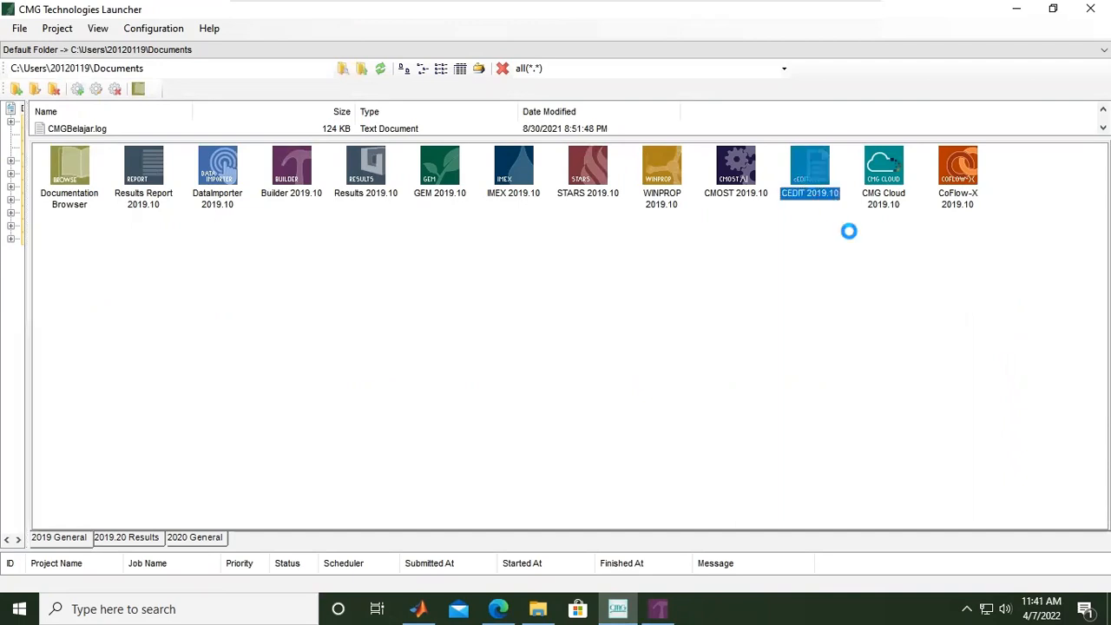
mouse_move(817, 350)
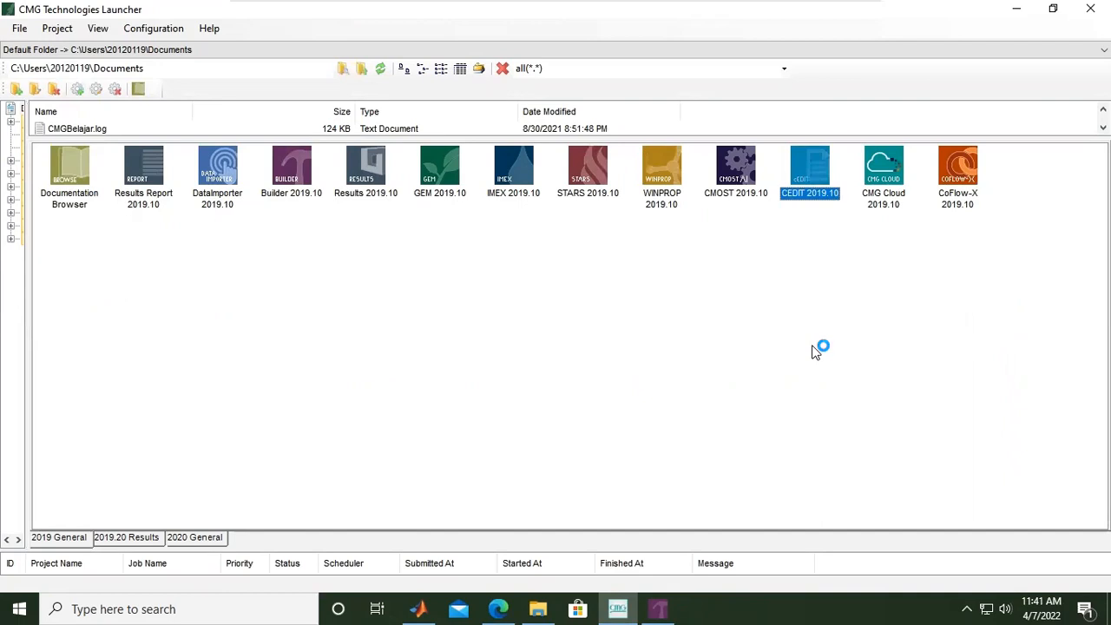
double_click(809, 165)
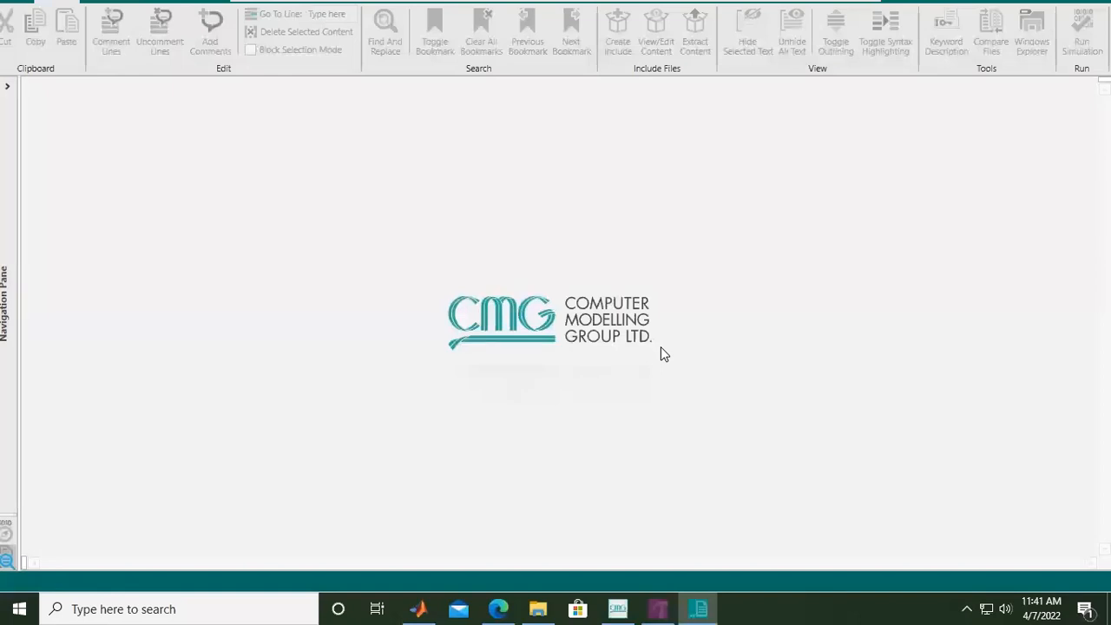
mouse_move(1028, 333)
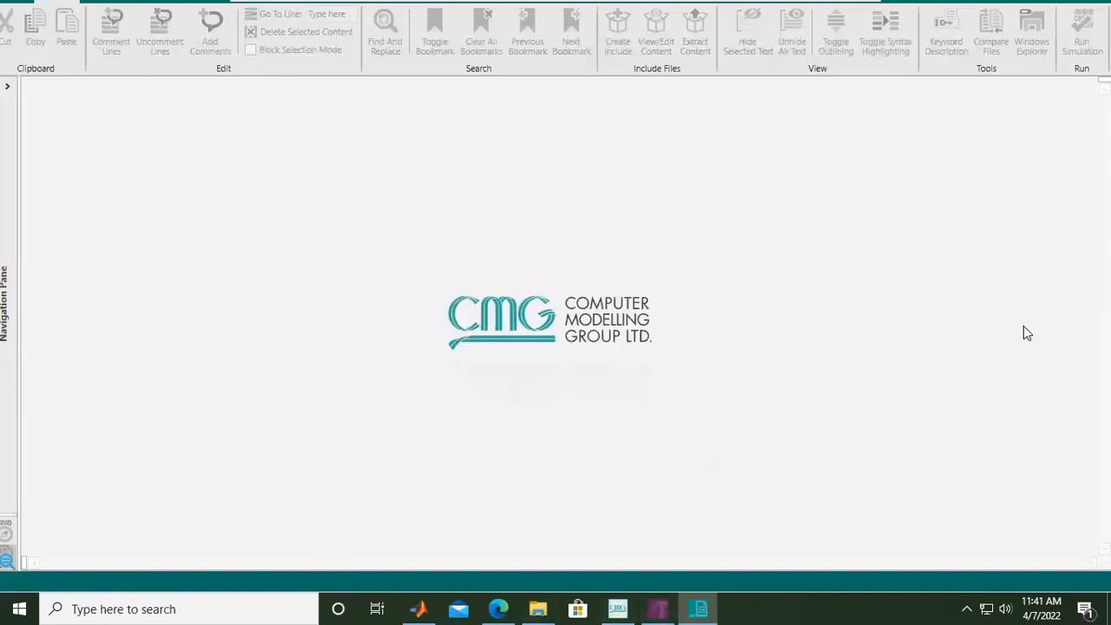
mouse_move(260, 7)
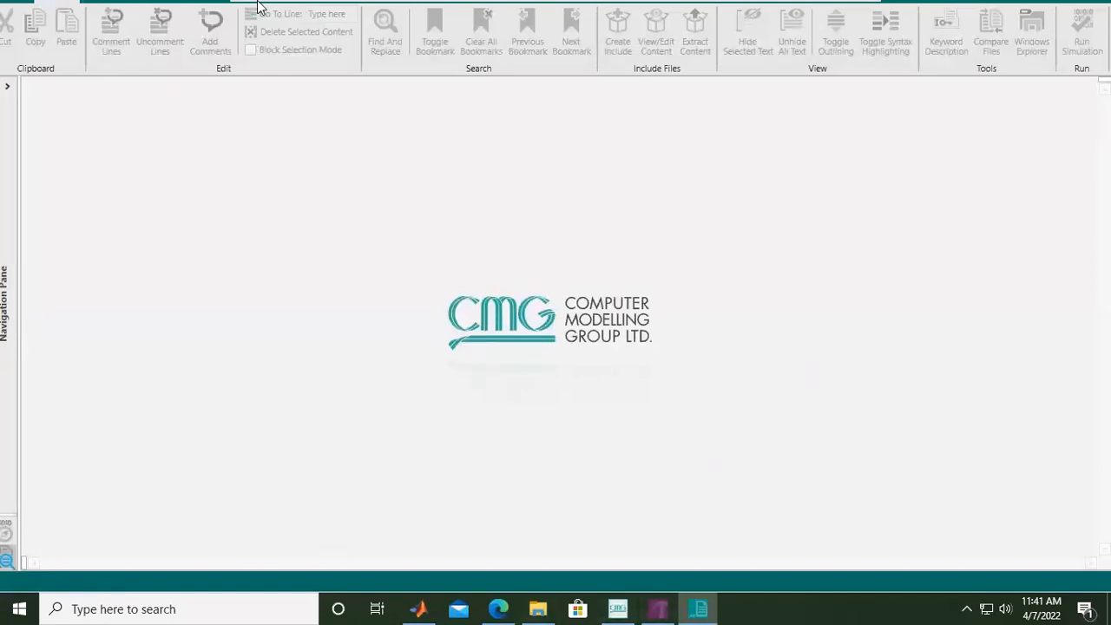
mouse_move(1006, 10)
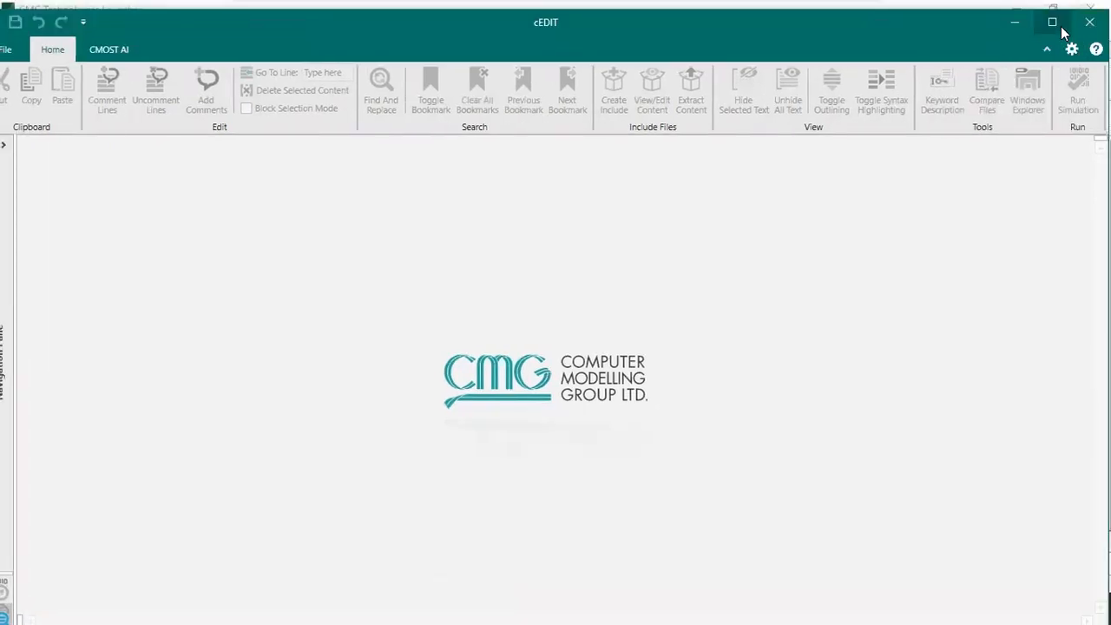
- Maximize cEDIT and load CO2injection.dat from Documents into the editor
click(1051, 21)
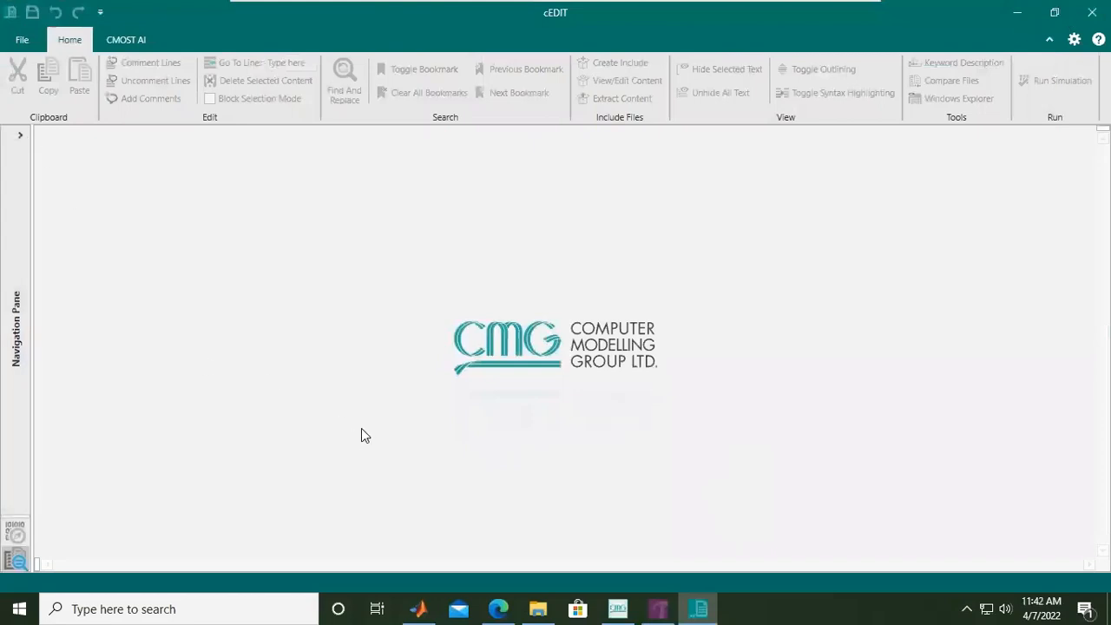
mouse_move(695, 542)
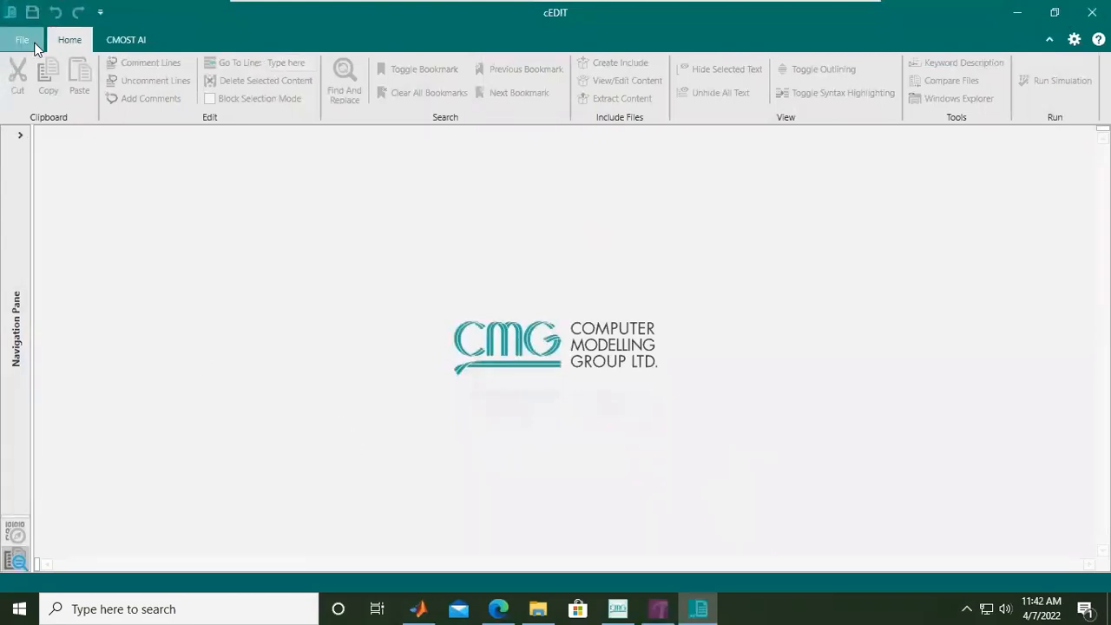
click(21, 38)
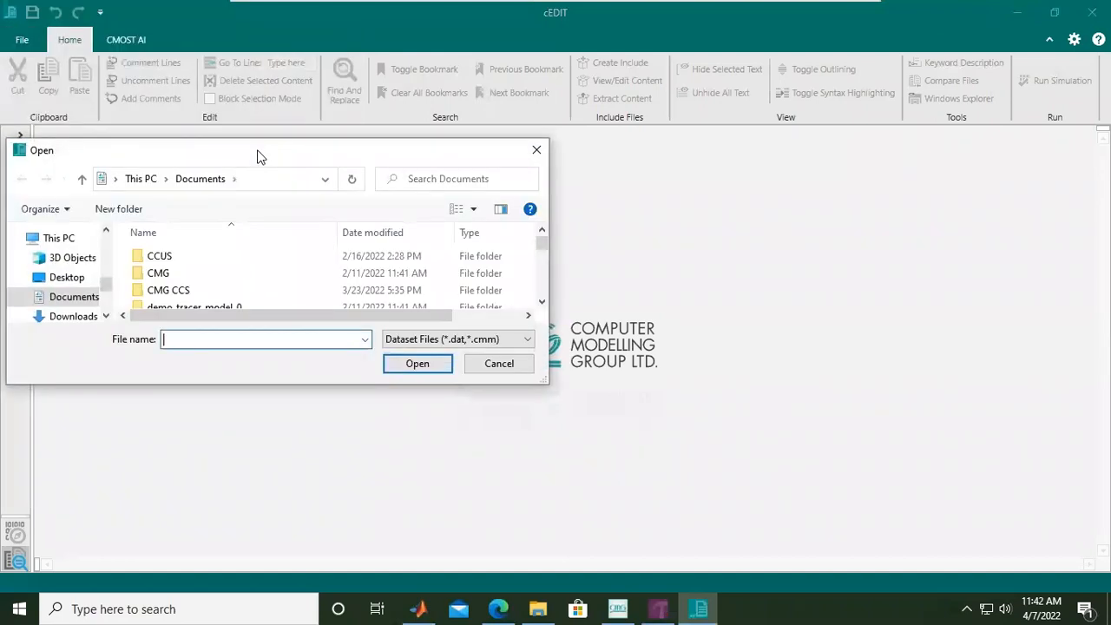
scroll(down, 3)
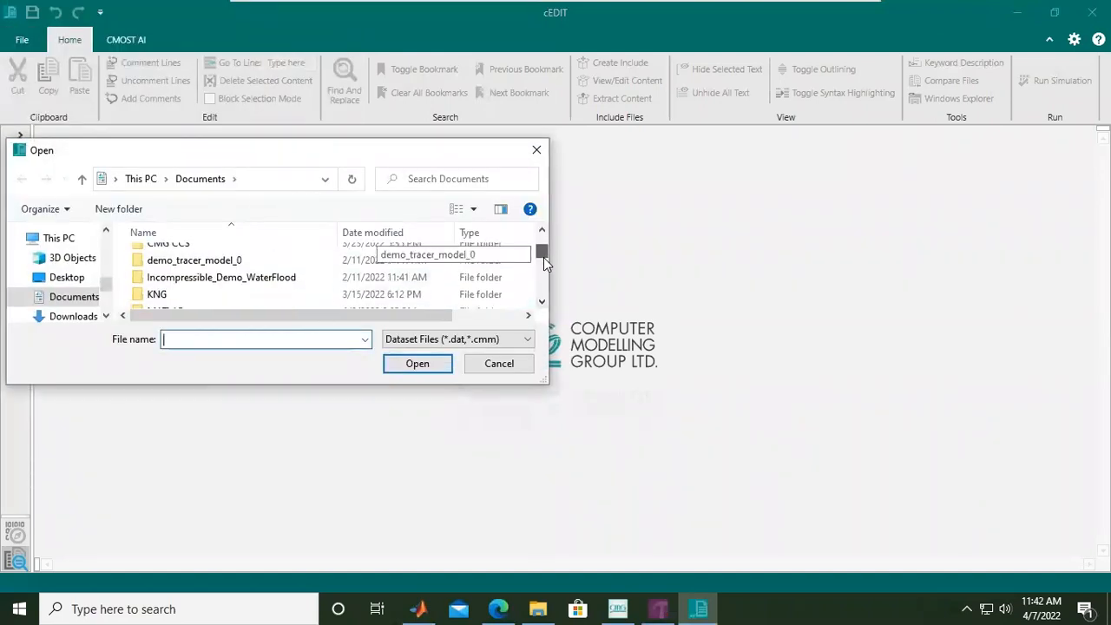
scroll(down, 3)
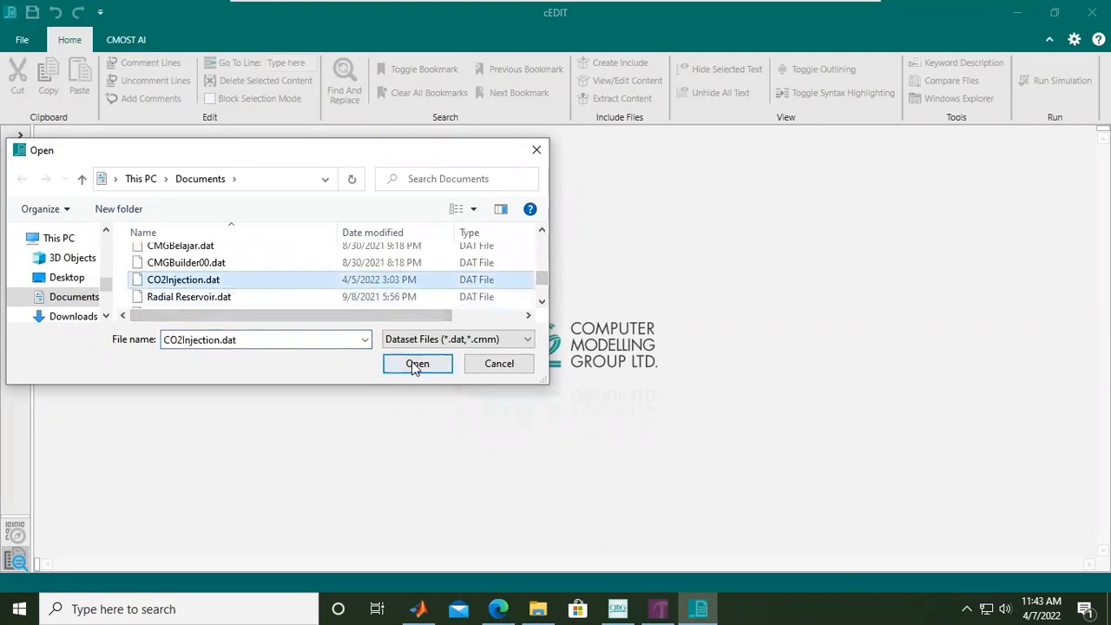
click(417, 362)
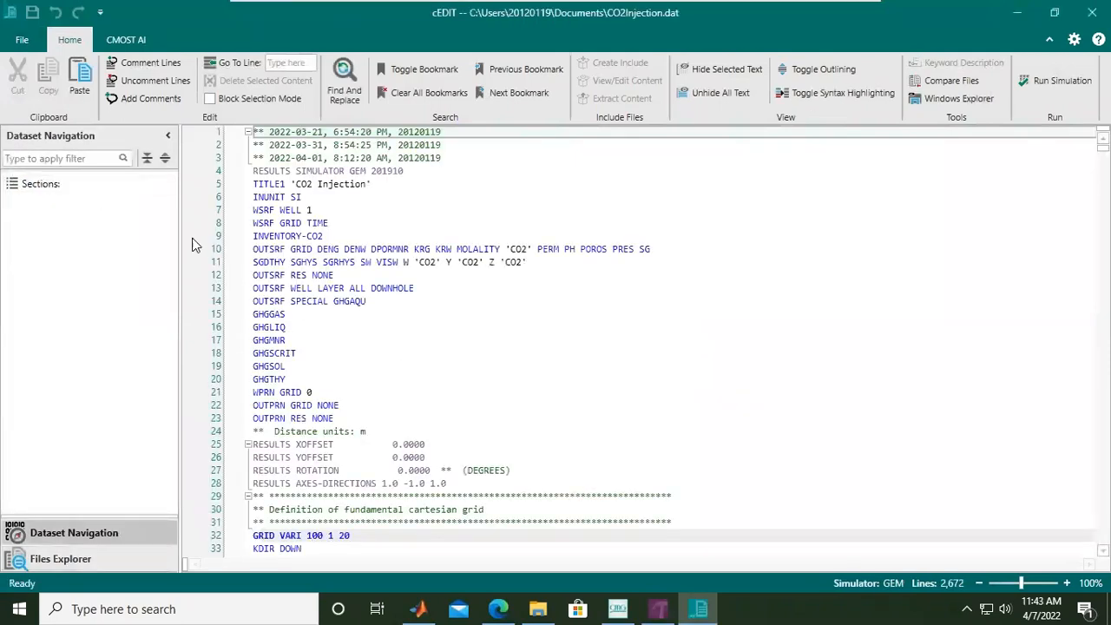
click(42, 184)
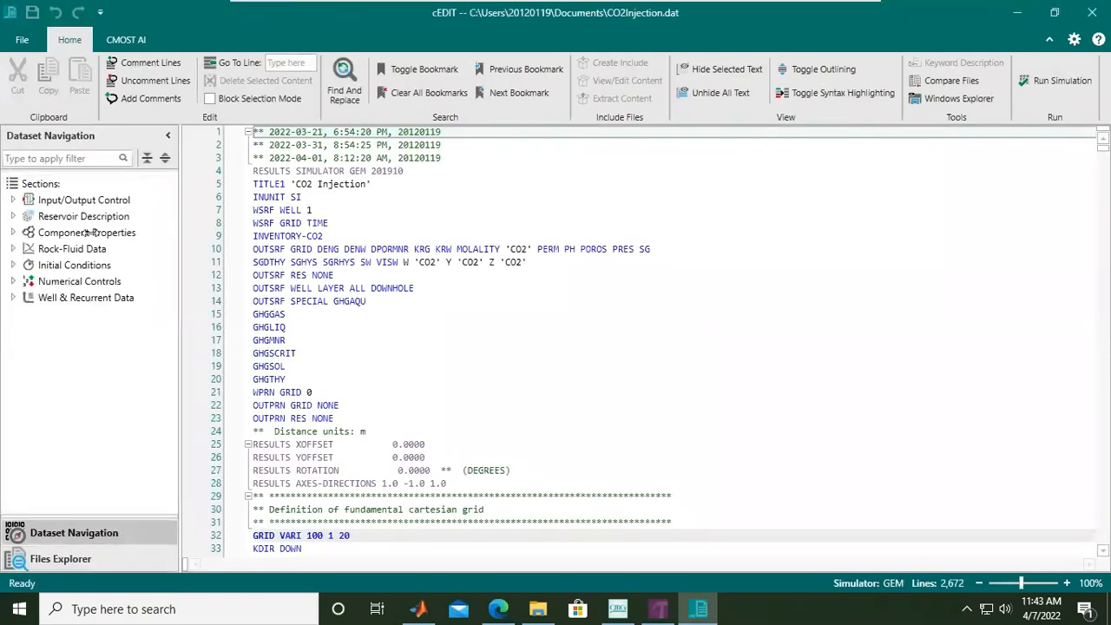
click(166, 135)
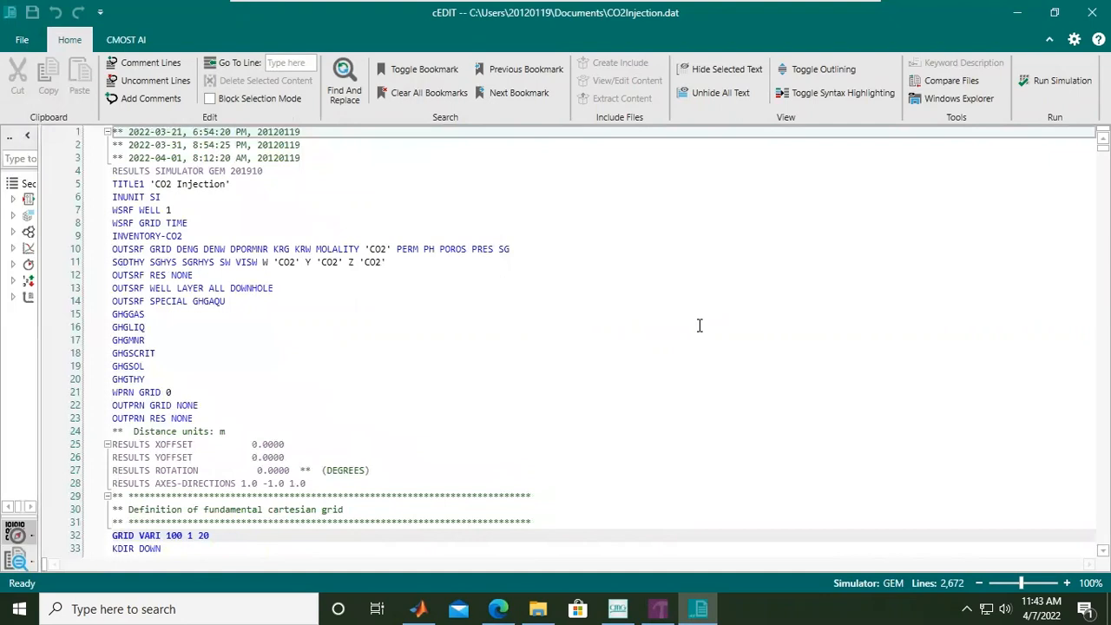
scroll(down, 3)
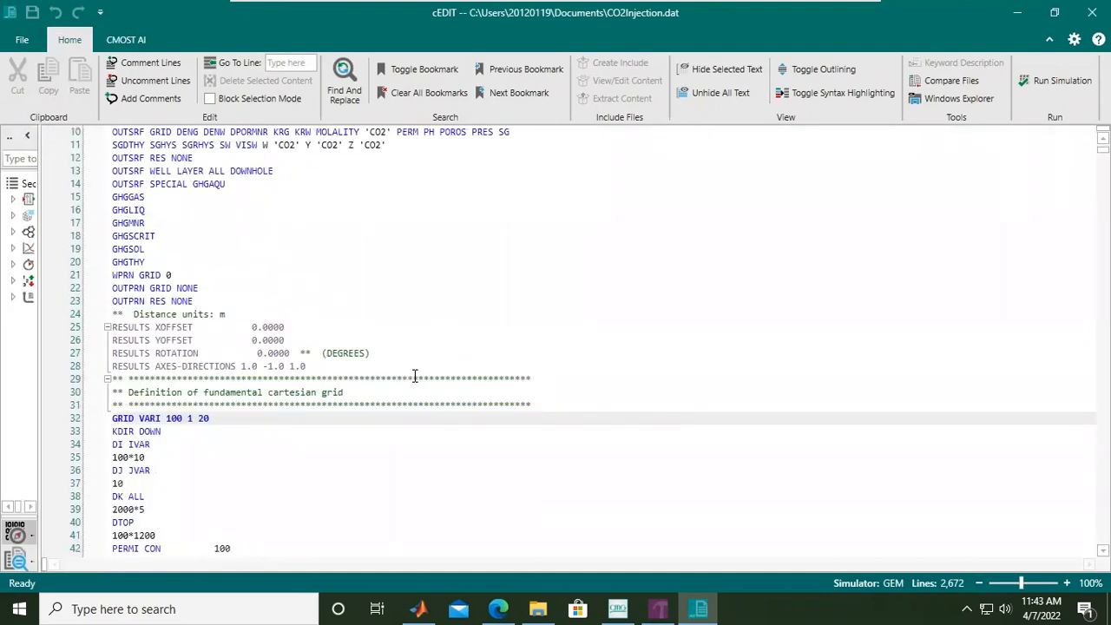
scroll(down, 3)
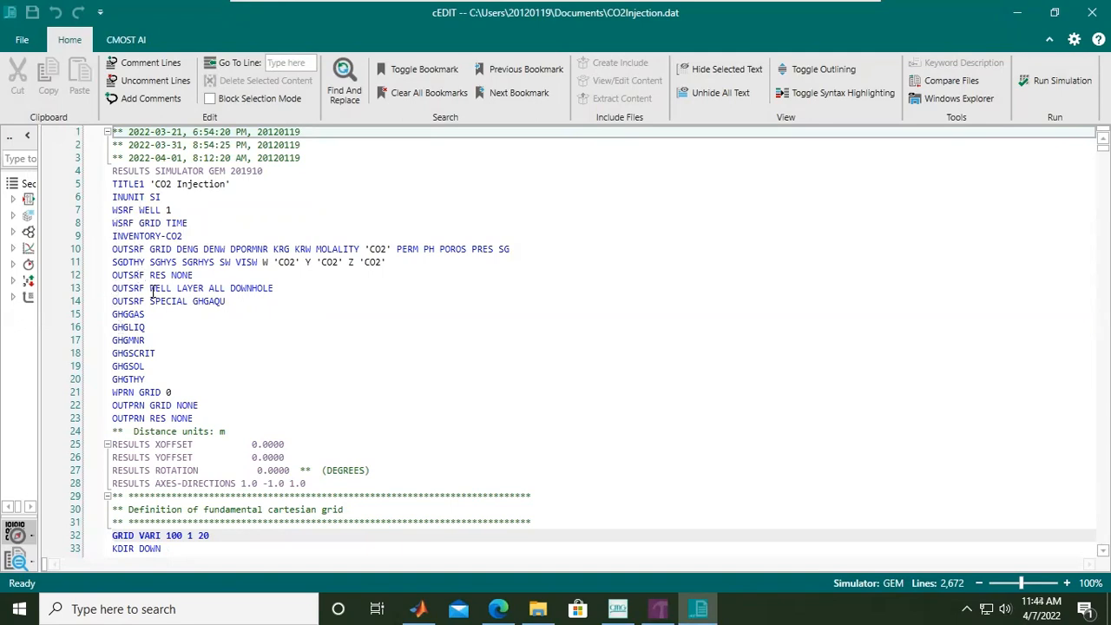
scroll(down, 3)
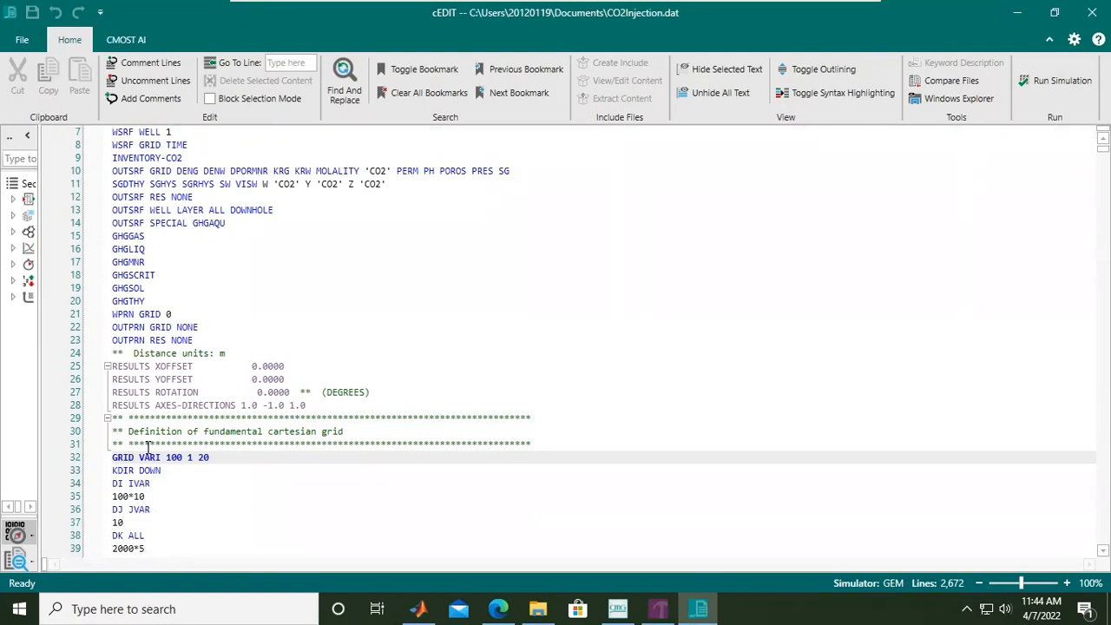
scroll(down, 3)
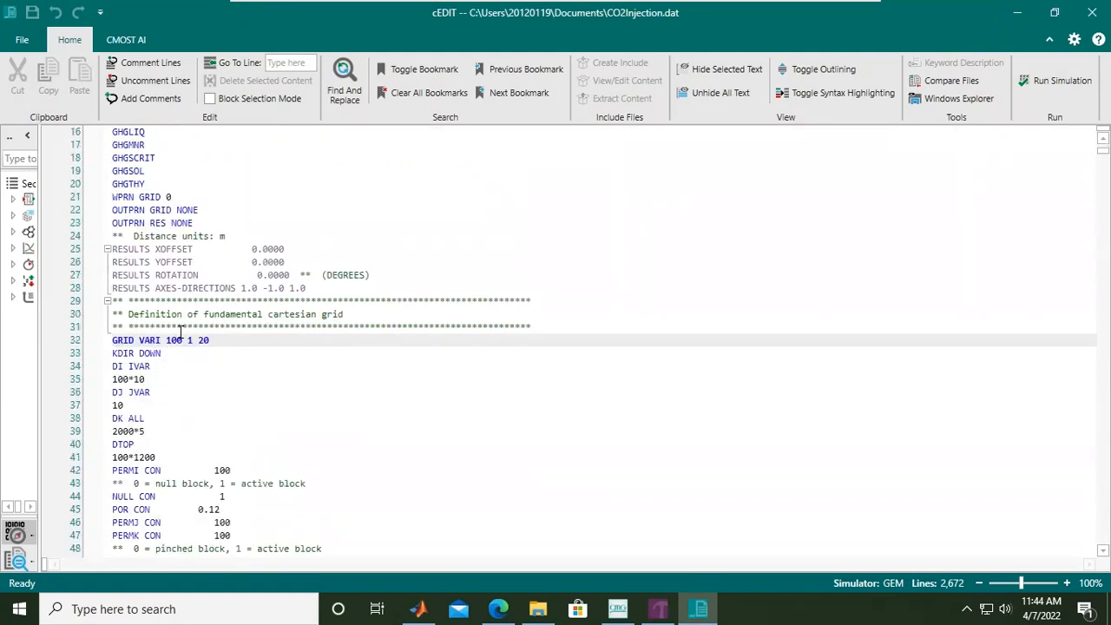
mouse_move(191, 343)
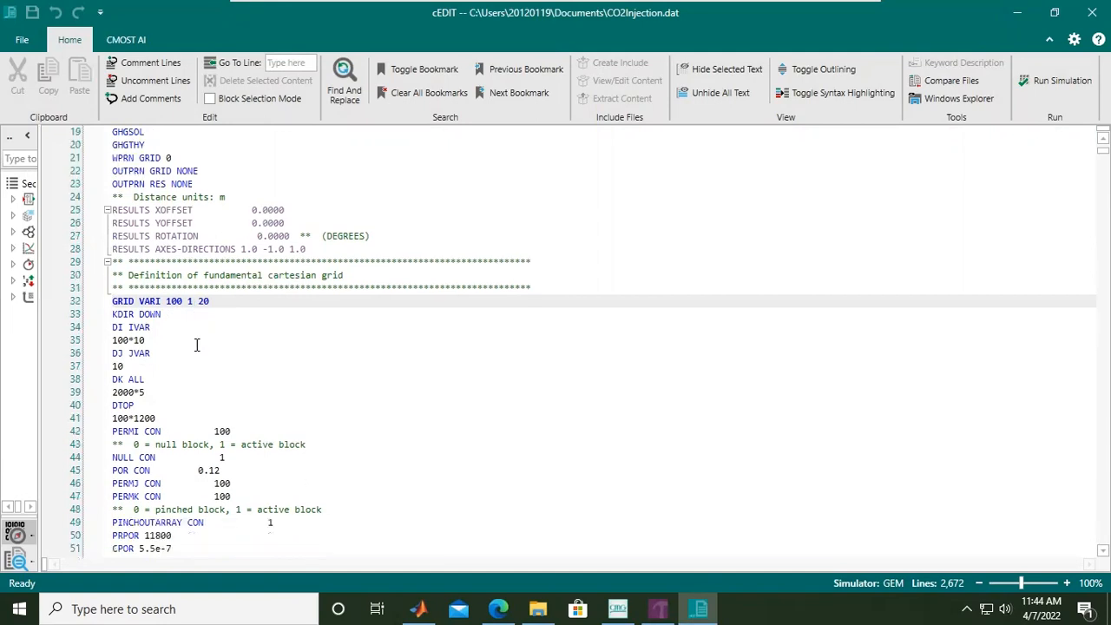
scroll(down, 3)
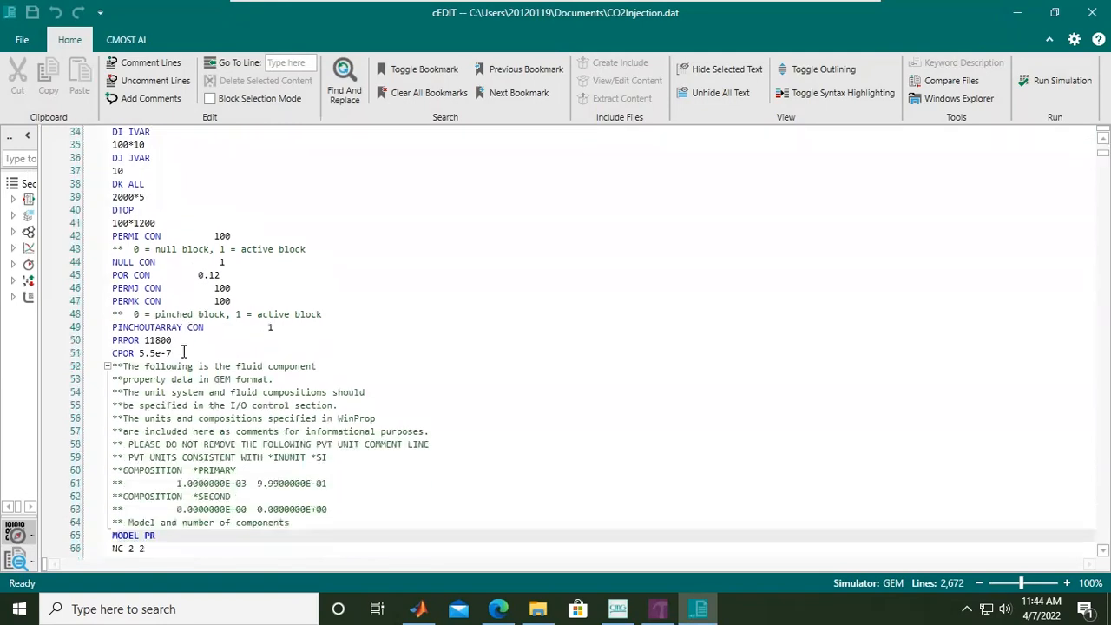
scroll(down, 3)
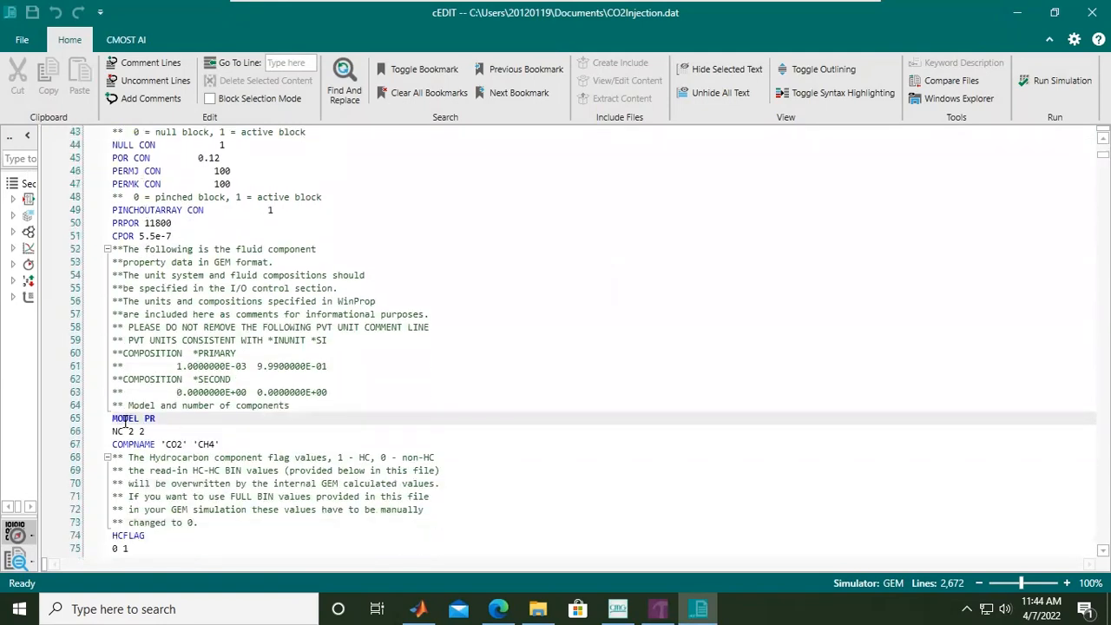
scroll(down, 3)
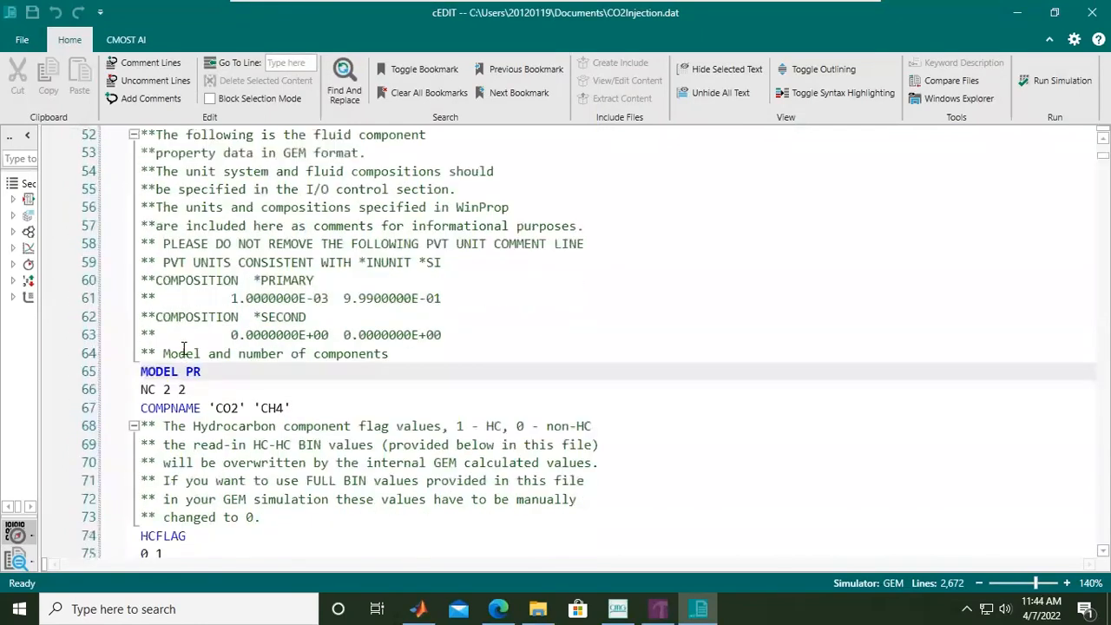
scroll(down, 3)
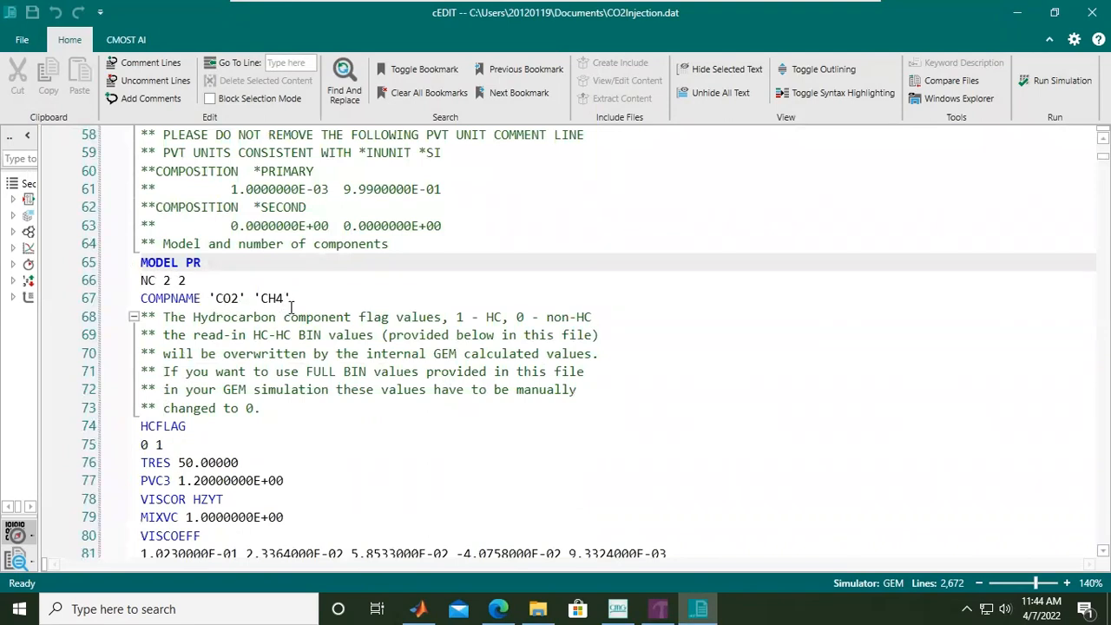
scroll(down, 3)
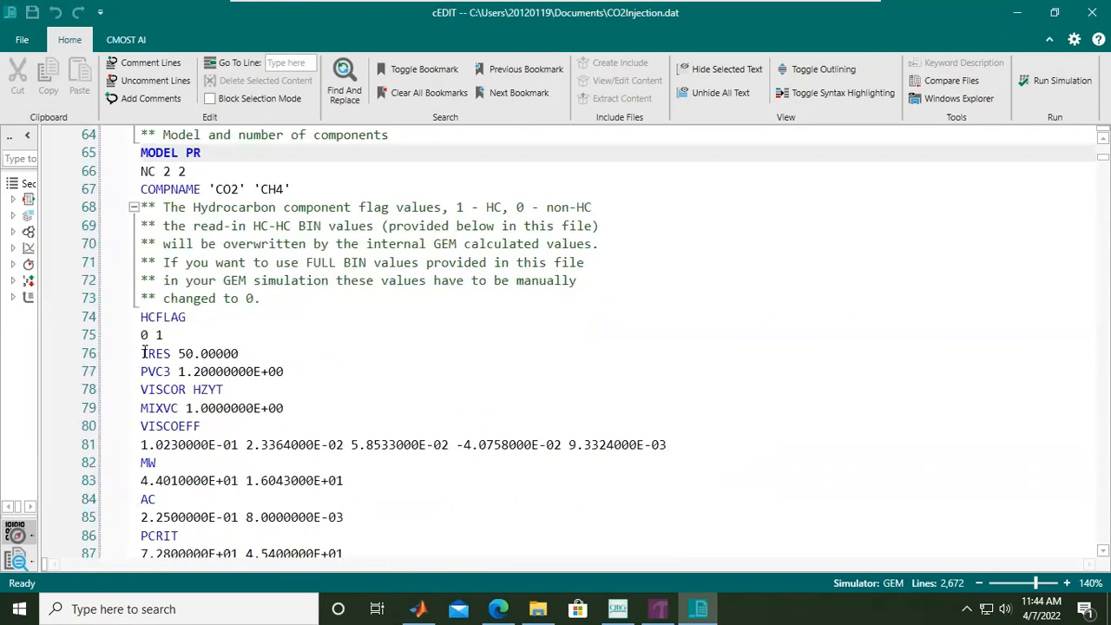
triple_click(191, 354)
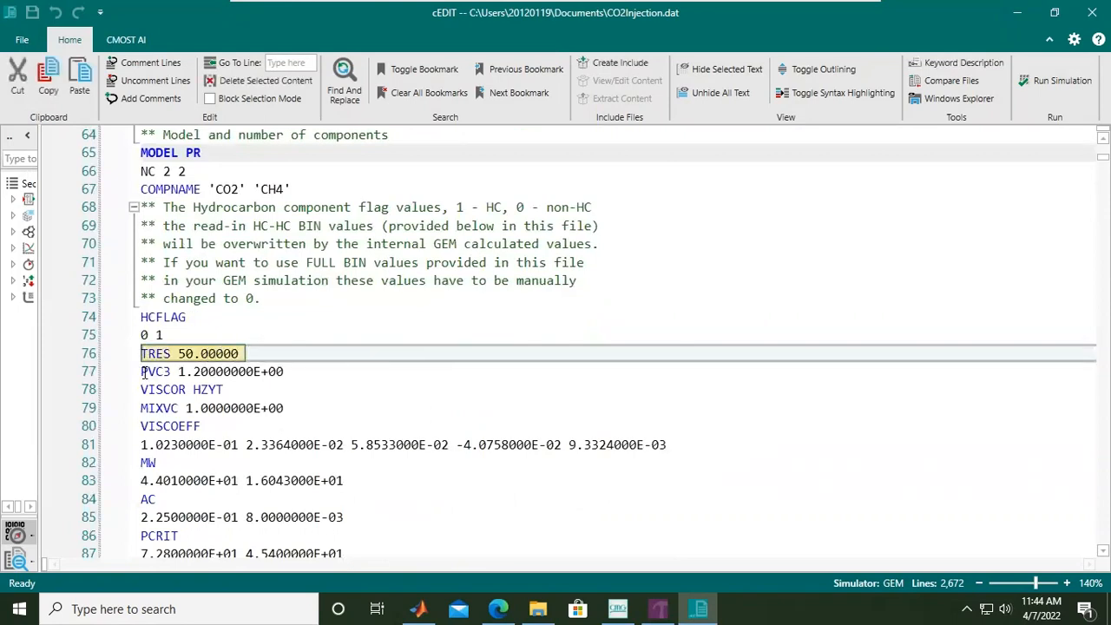
scroll(down, 3)
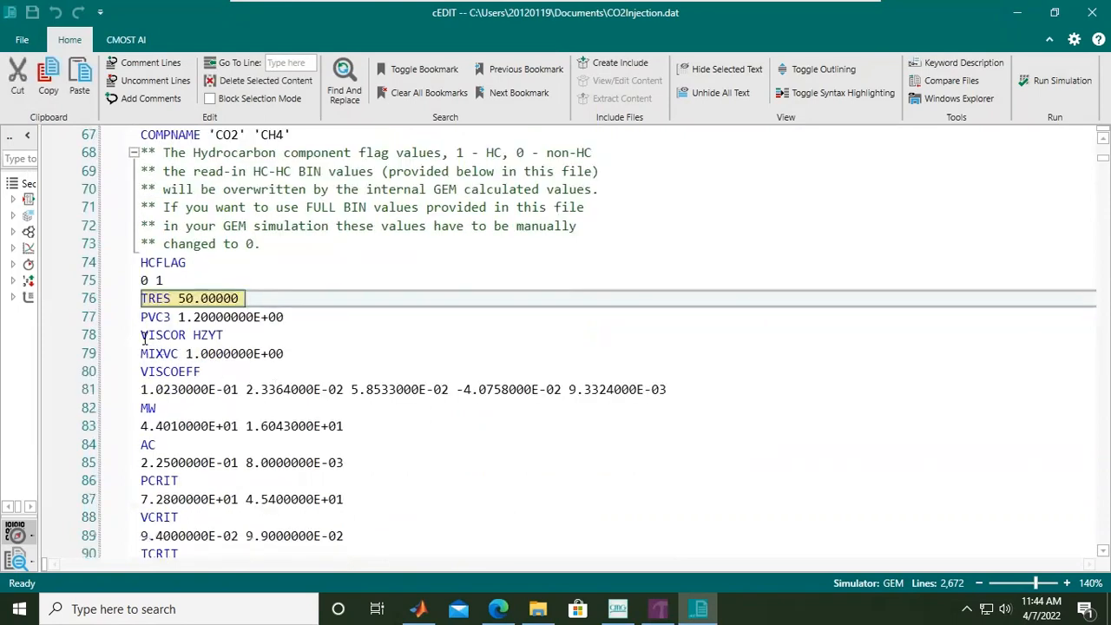
click(174, 371)
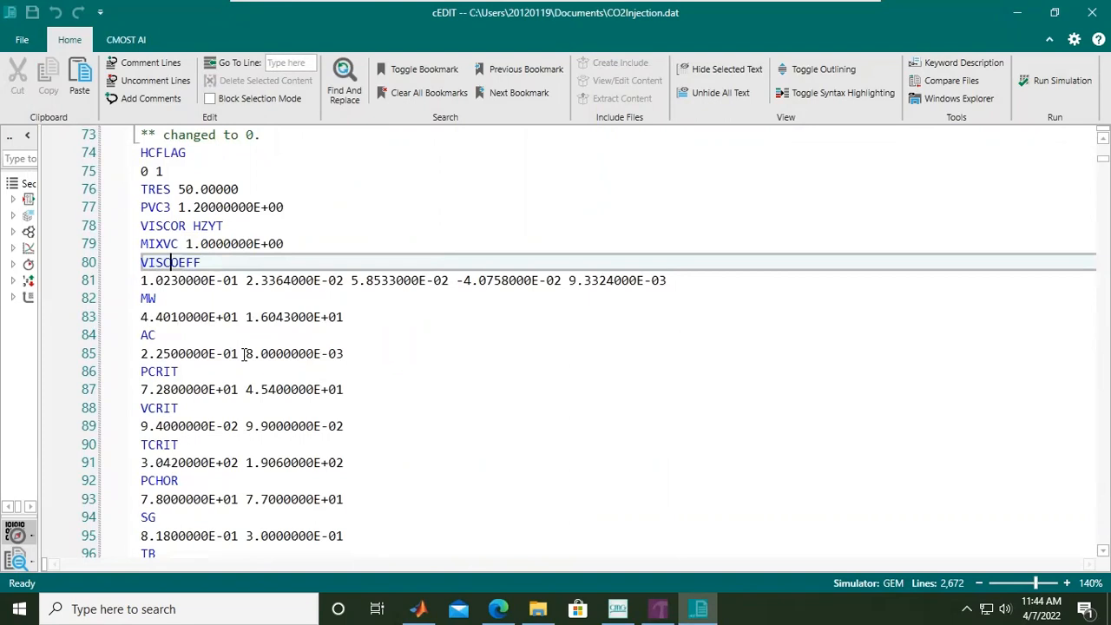
scroll(down, 3)
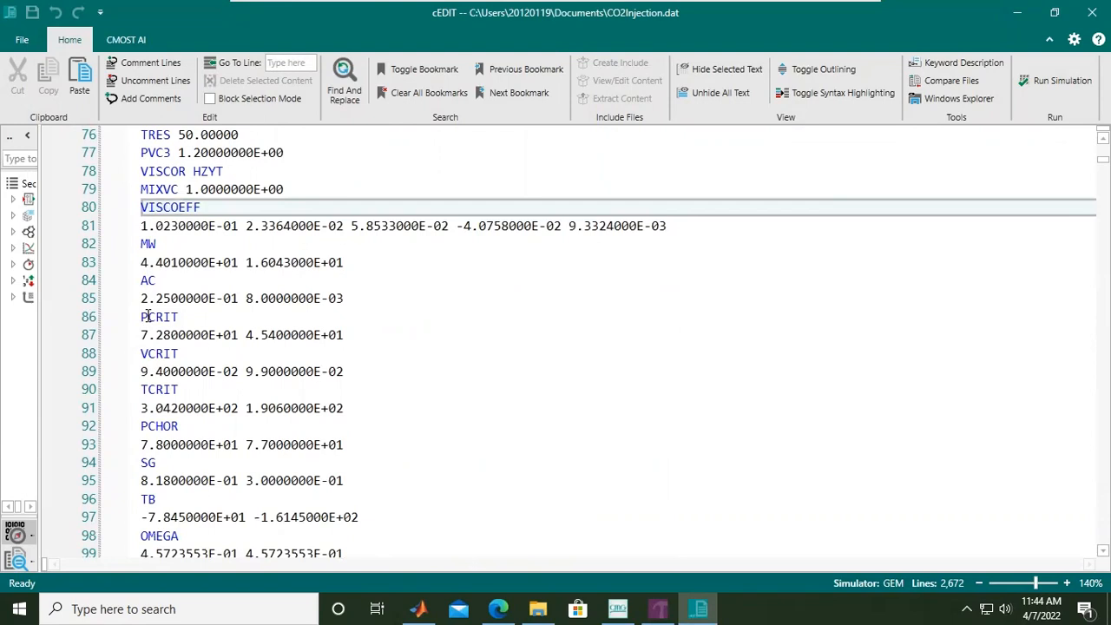
scroll(down, 3)
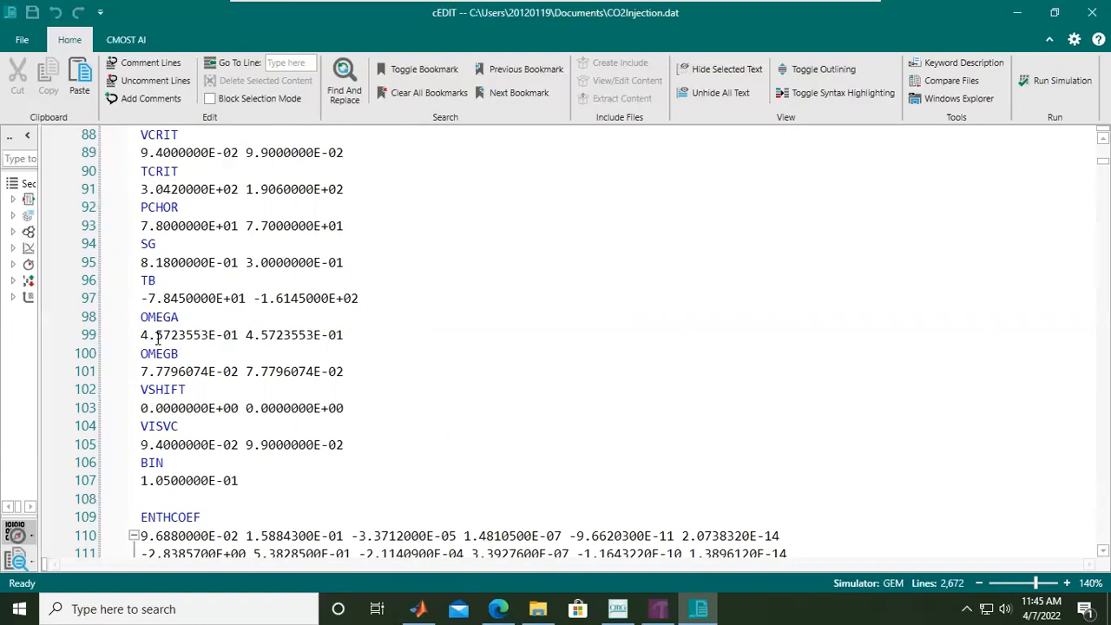
scroll(down, 3)
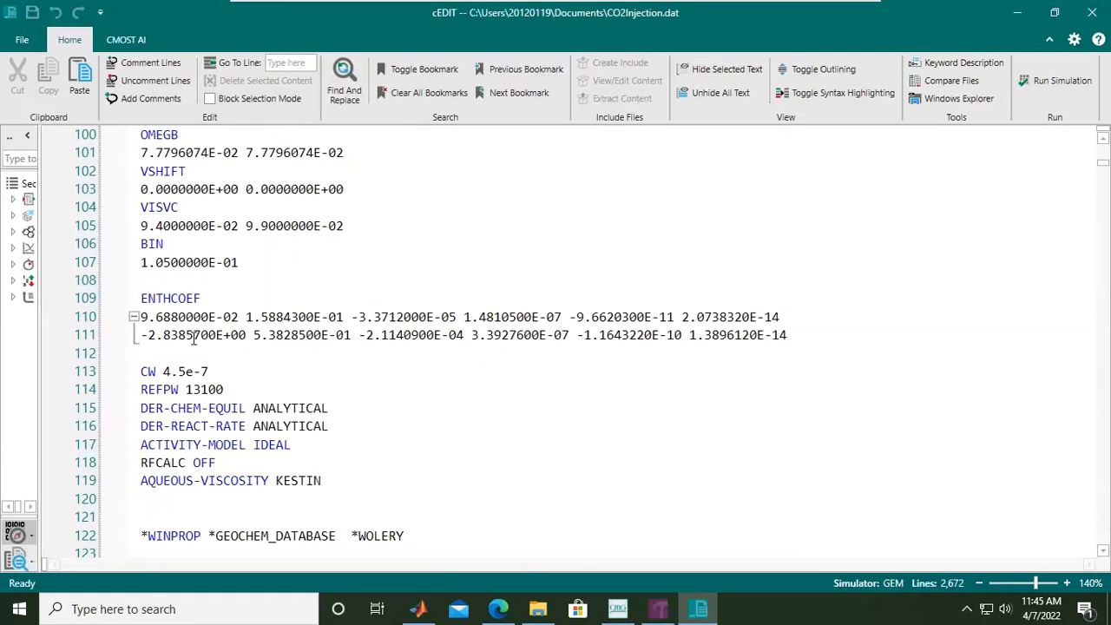
scroll(down, 3)
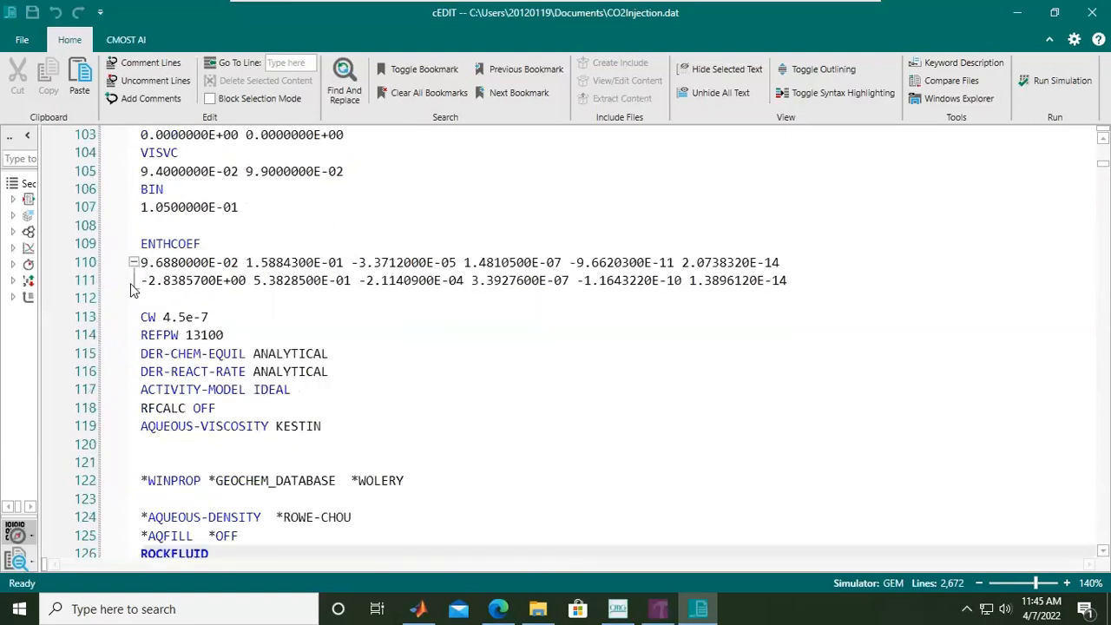
mouse_move(335, 365)
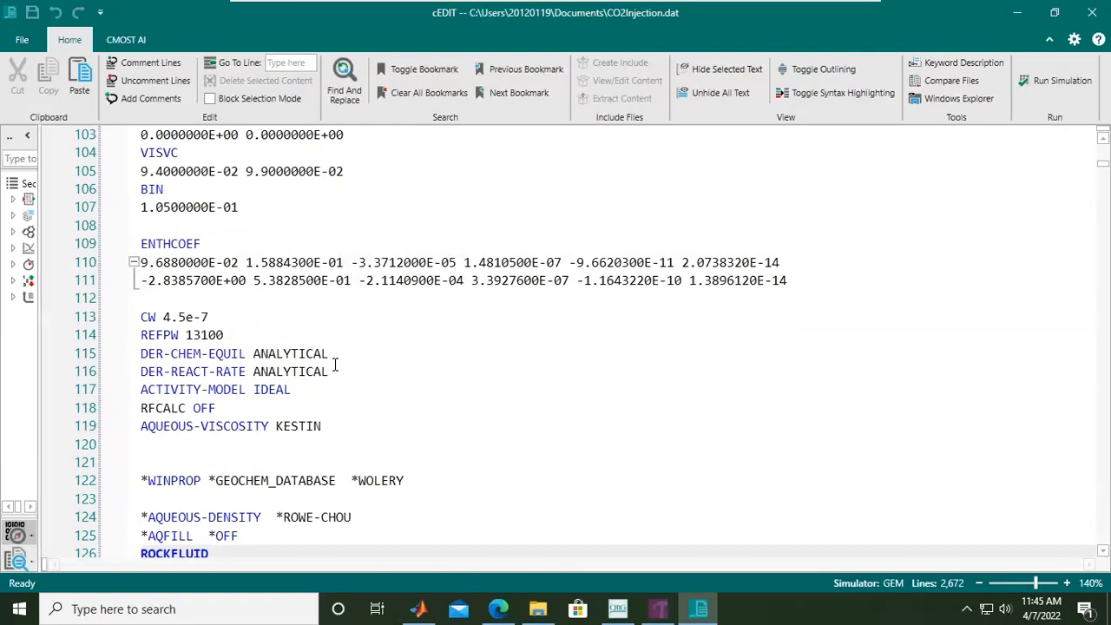
scroll(down, 3)
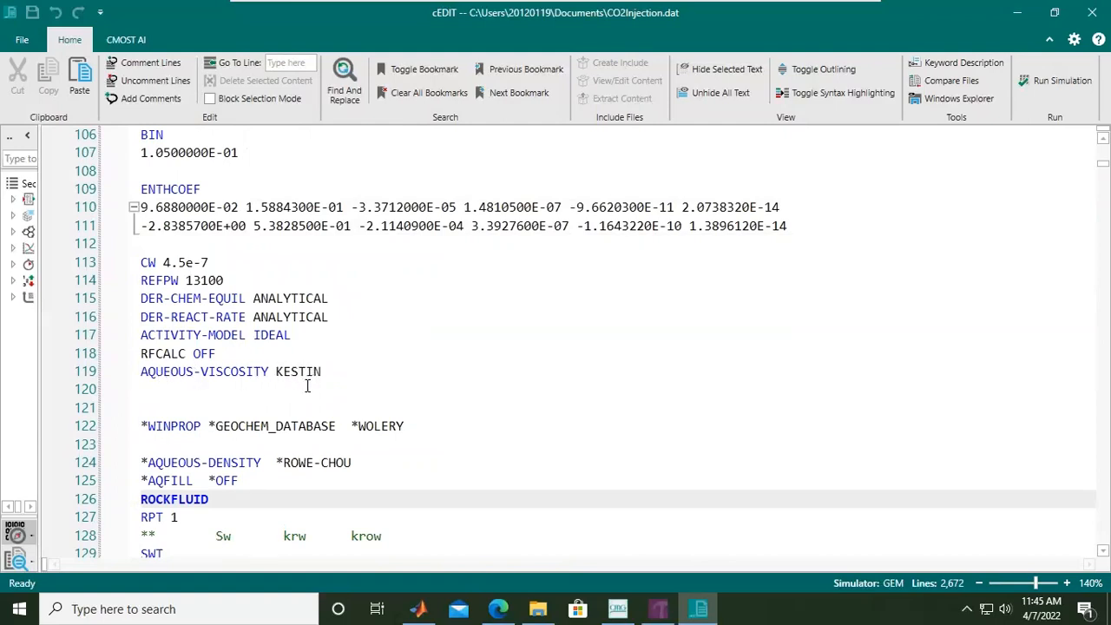
mouse_move(243, 406)
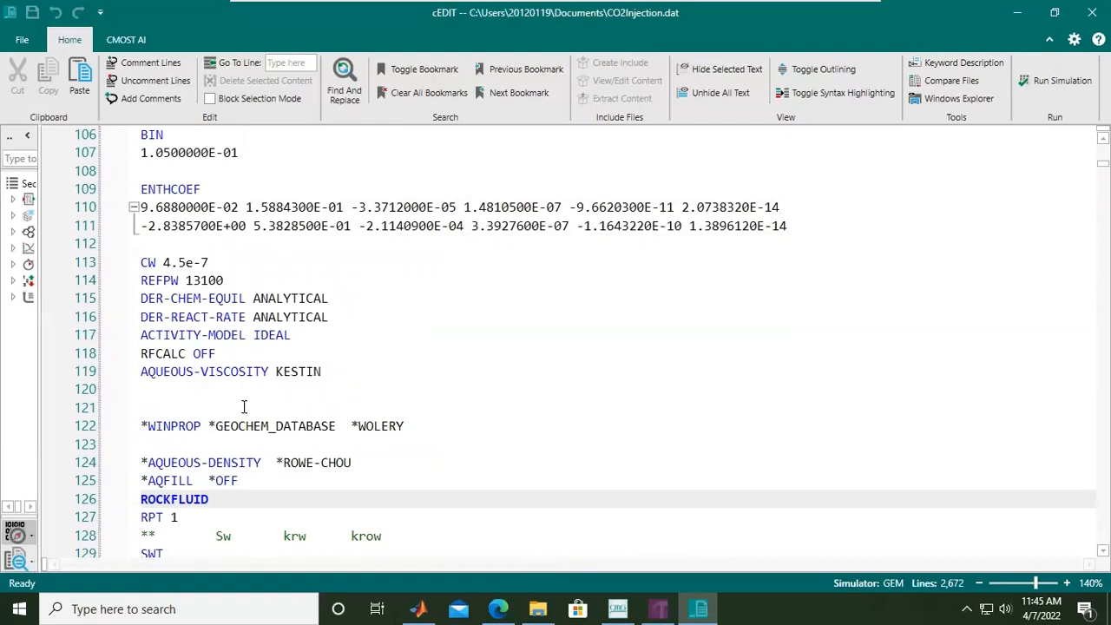
- Insert 'DENWS 1020 **specifies the mass density of water' below AQUEOUS-VISCOSITY KESTIN
click(234, 388)
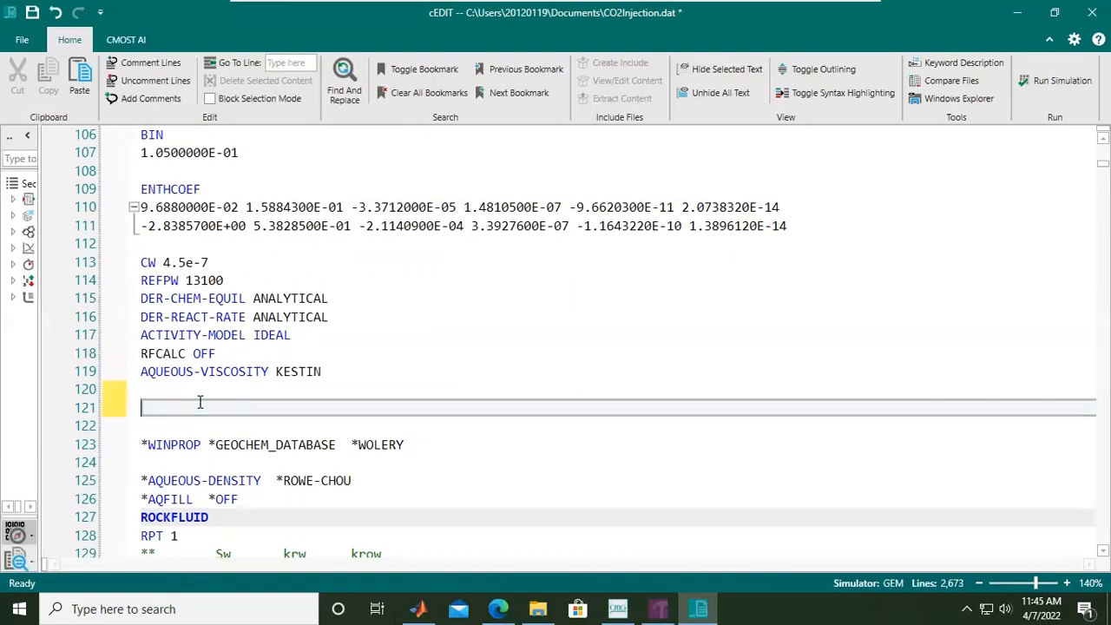
text(DE)
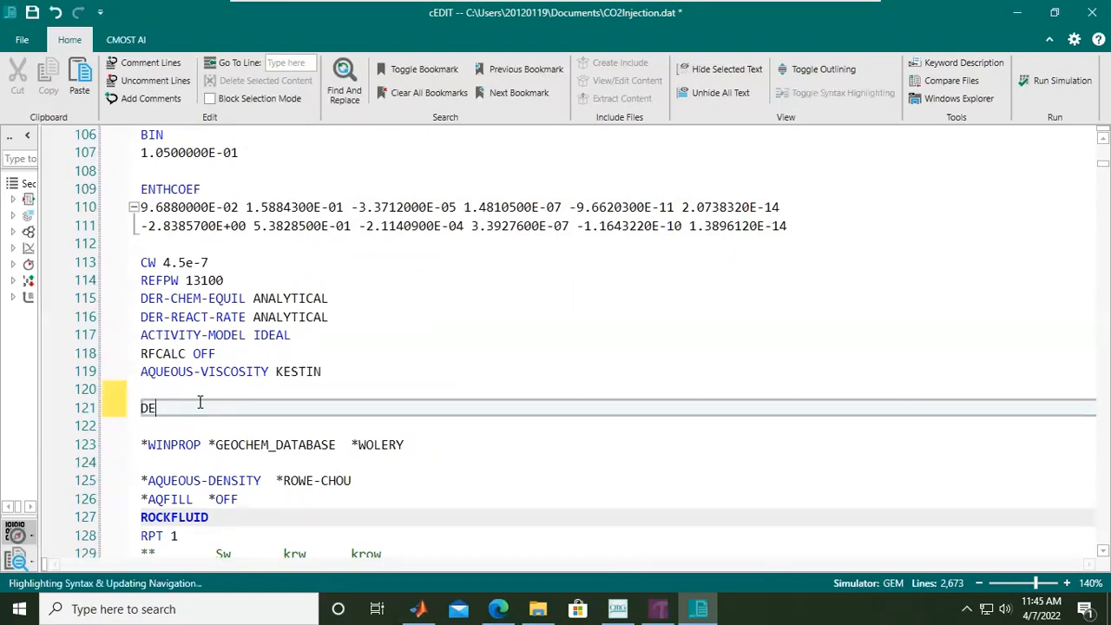
text(N)
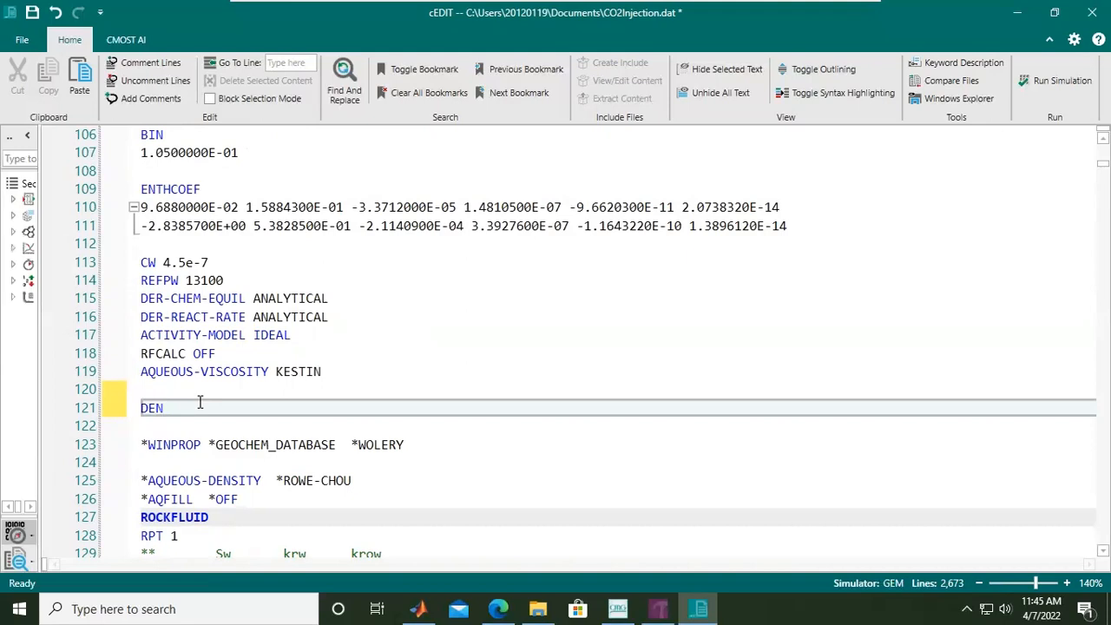
text(WS)
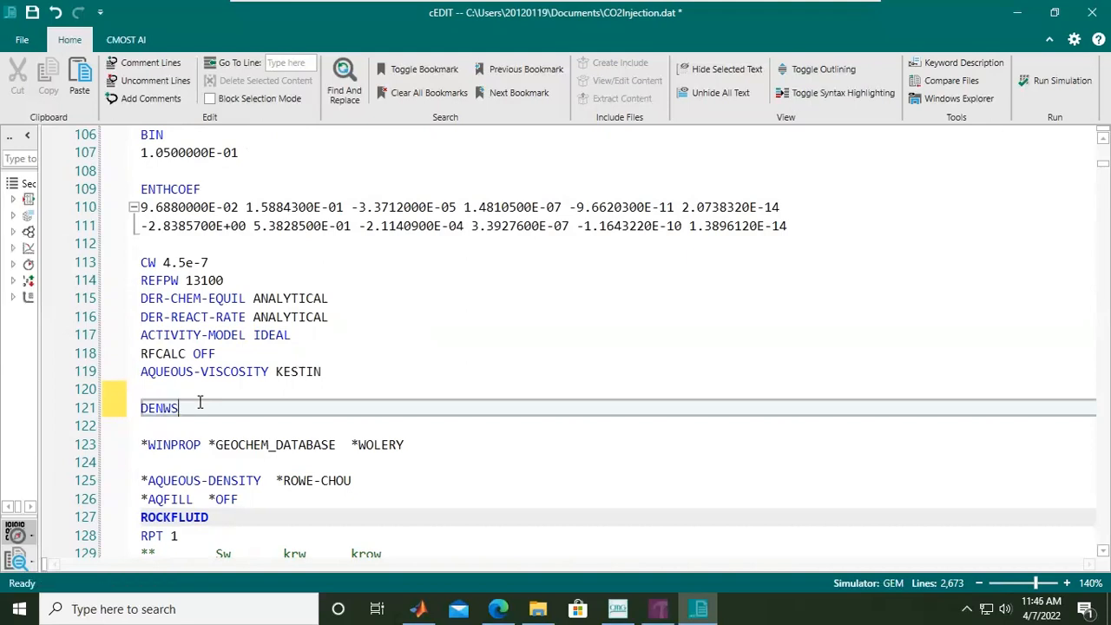
text(102)
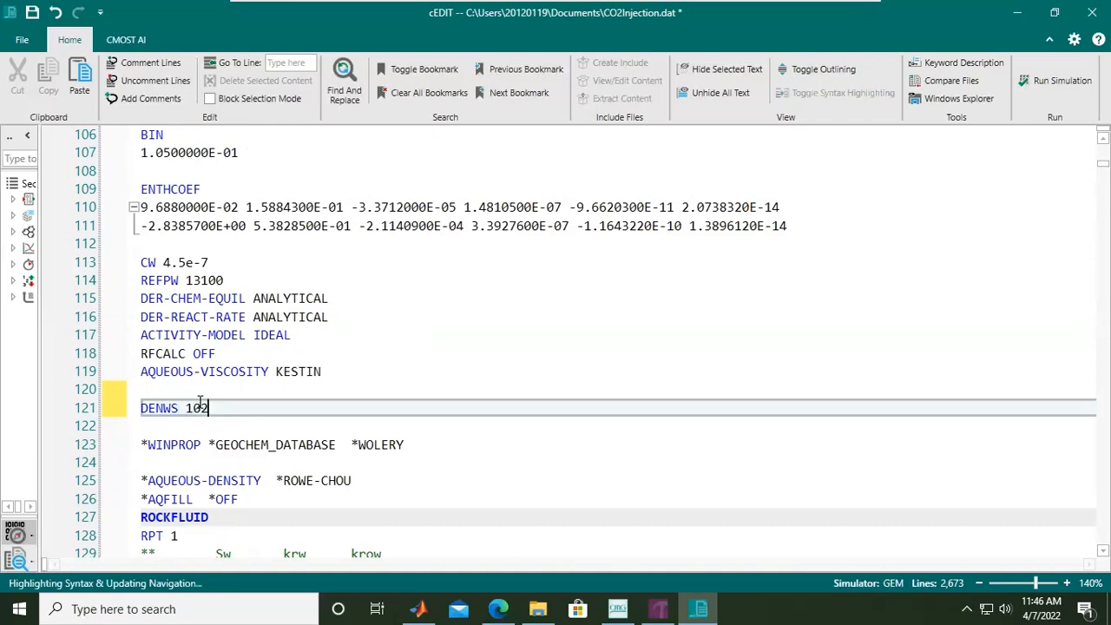
text(0)
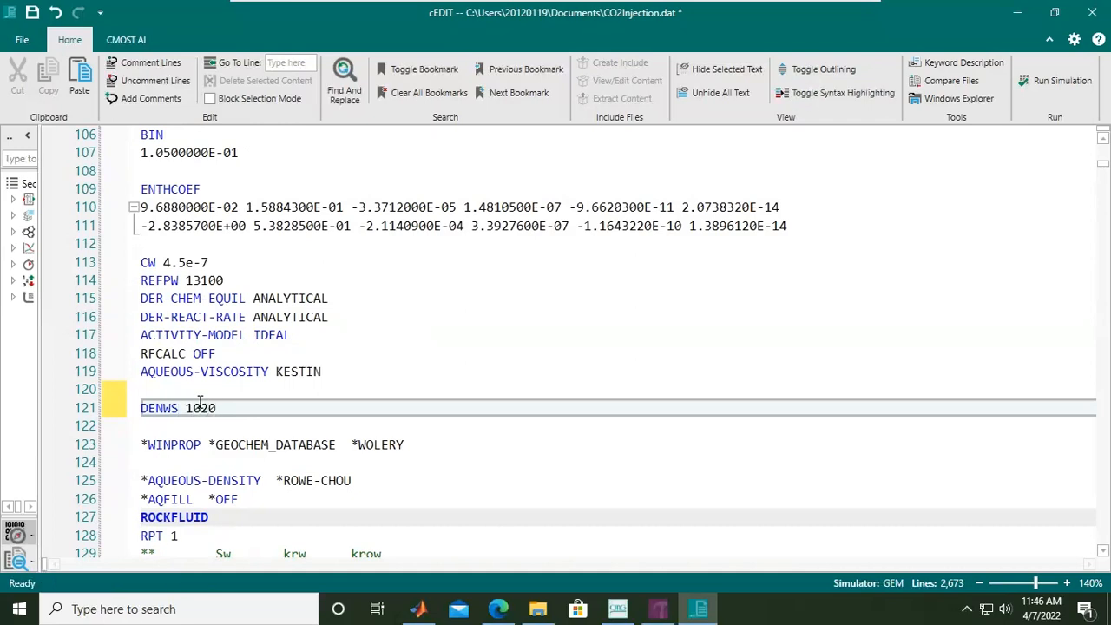
text(**)
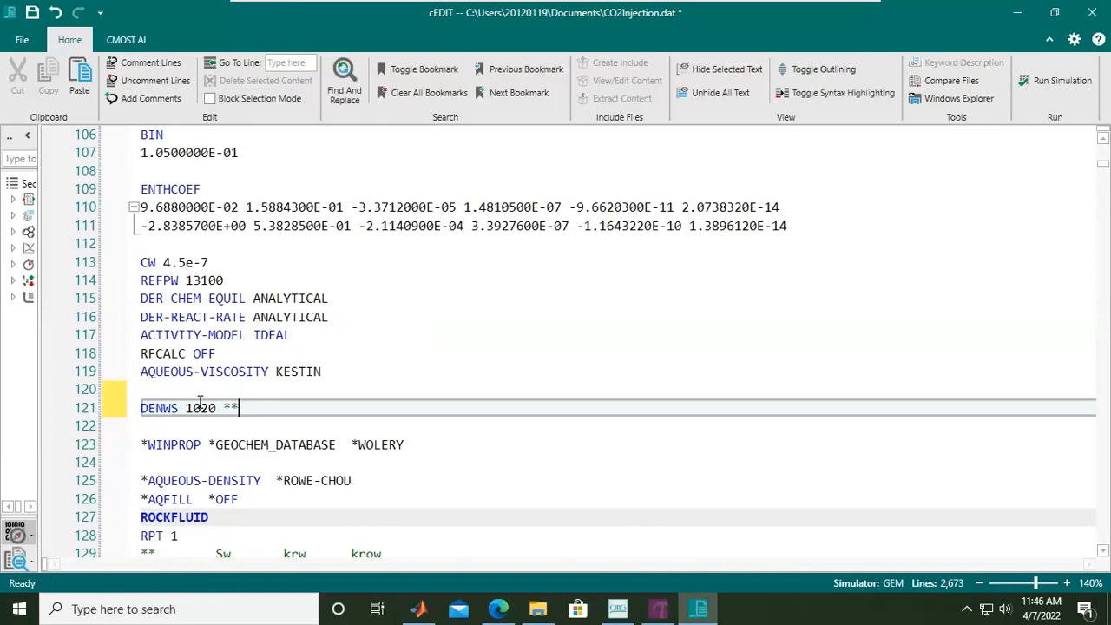
text(spe)
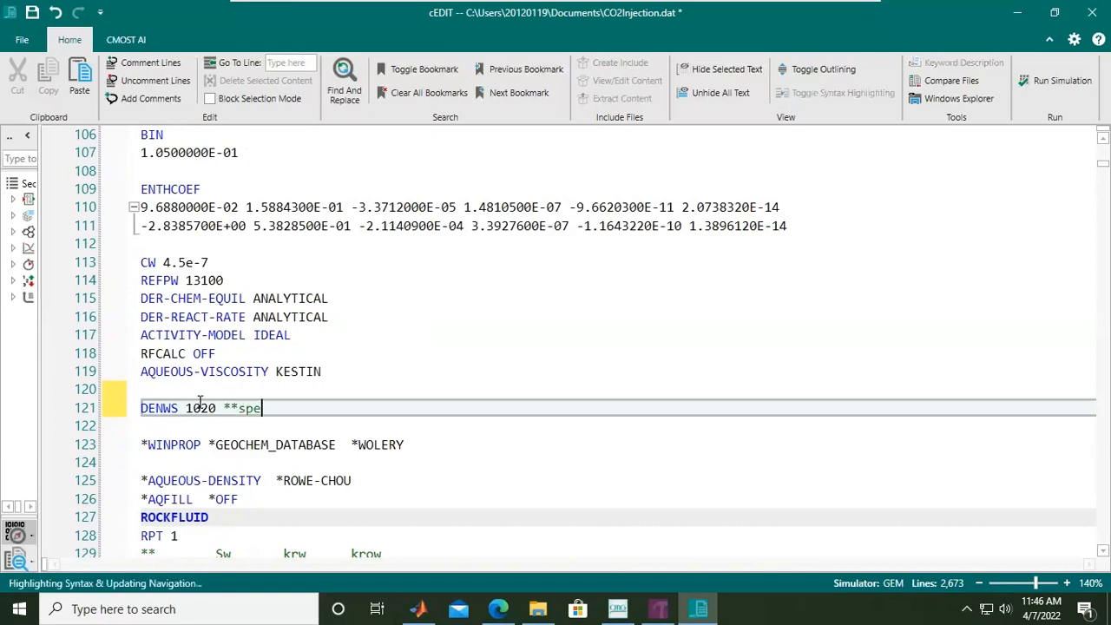
text(ci)
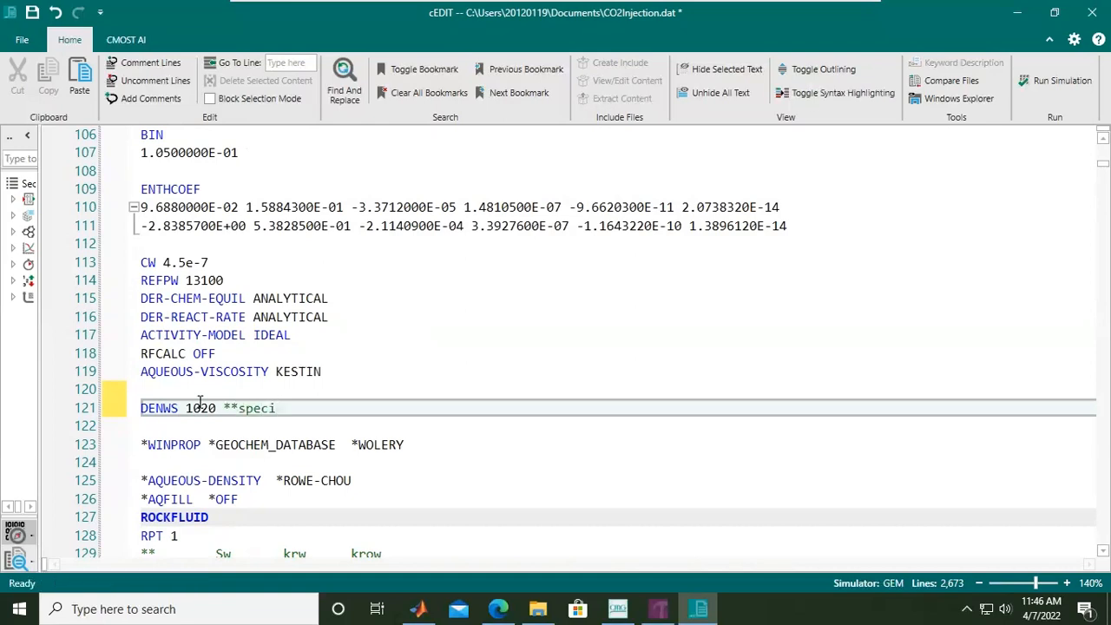
text(fies)
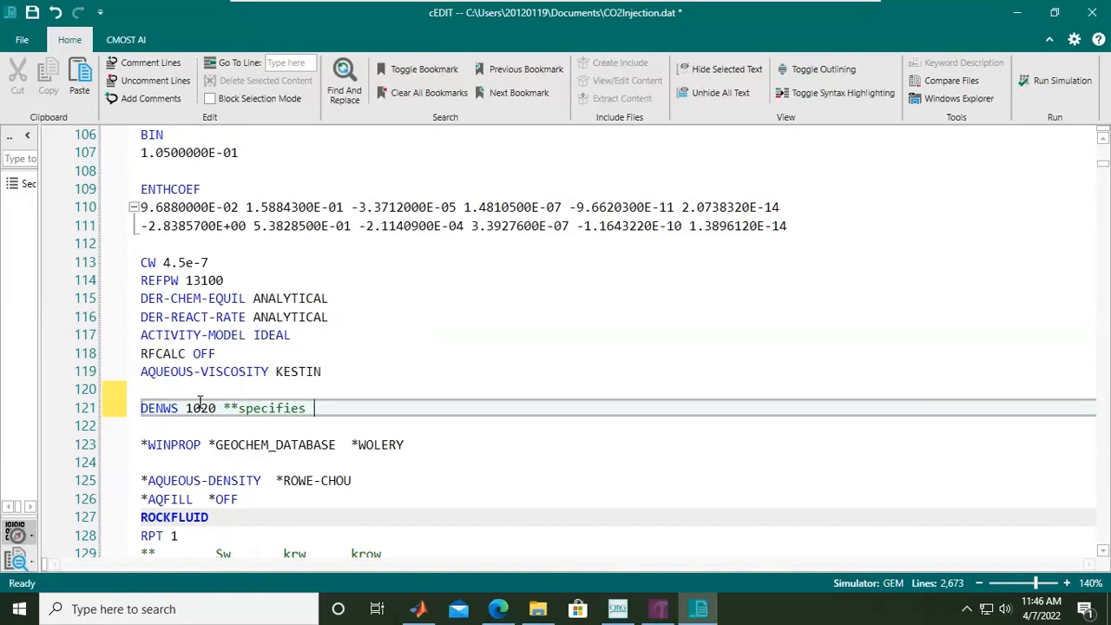
text(the mass d)
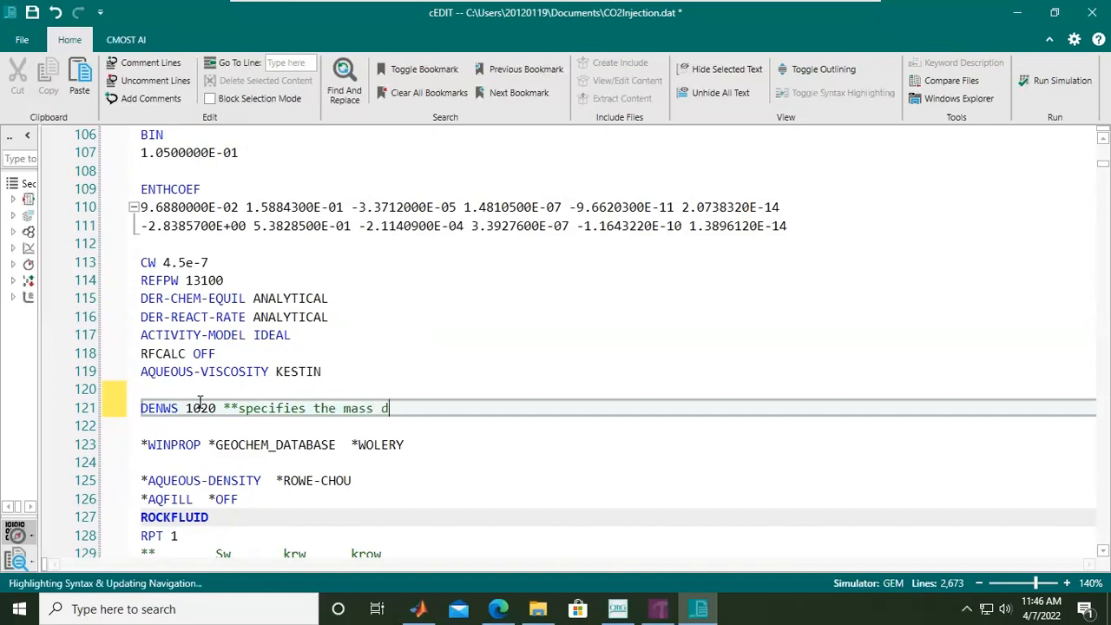
text(ensity of wate)
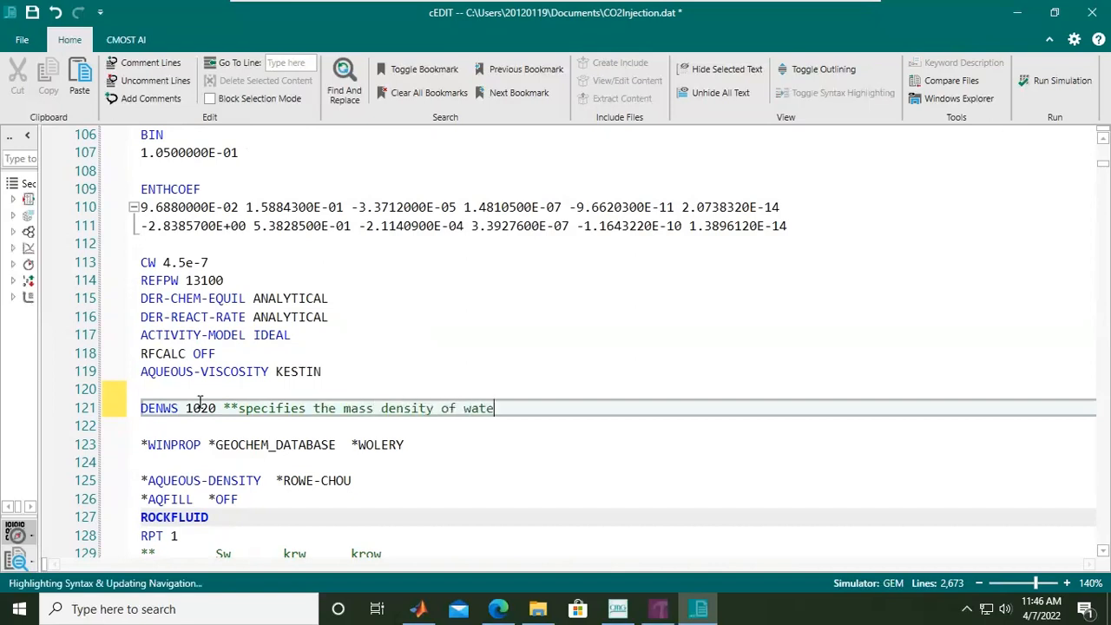